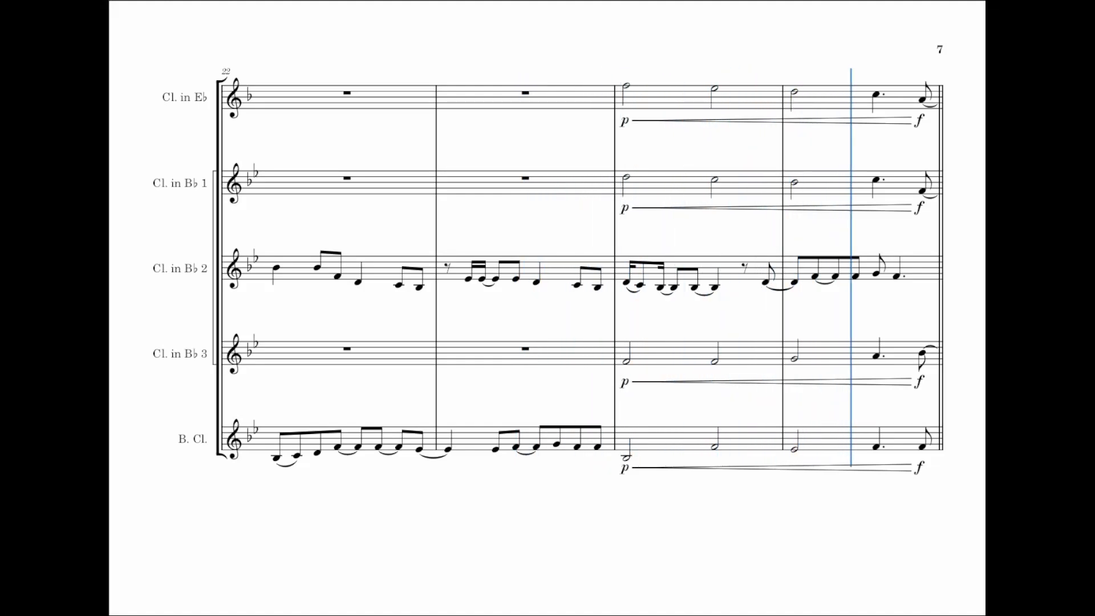
# - Scroll down through the clarinet quintet score's pages in Page view
pyautogui.scroll(-3)
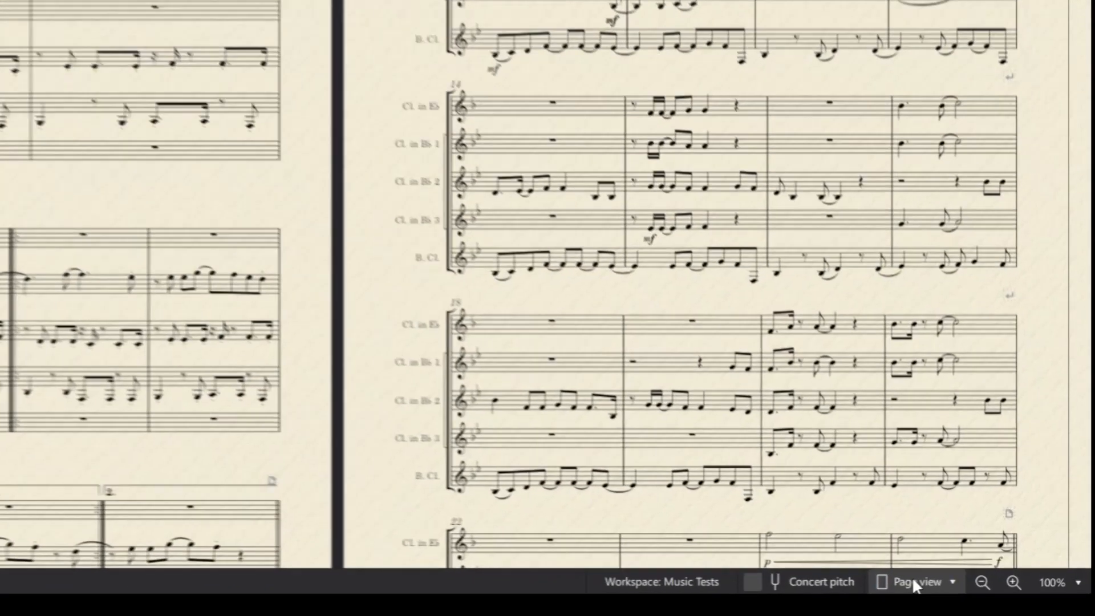
# - Switch to Continuous (horizontal) view and select the start-repeat barline in bar 5
pyautogui.click(914, 581)
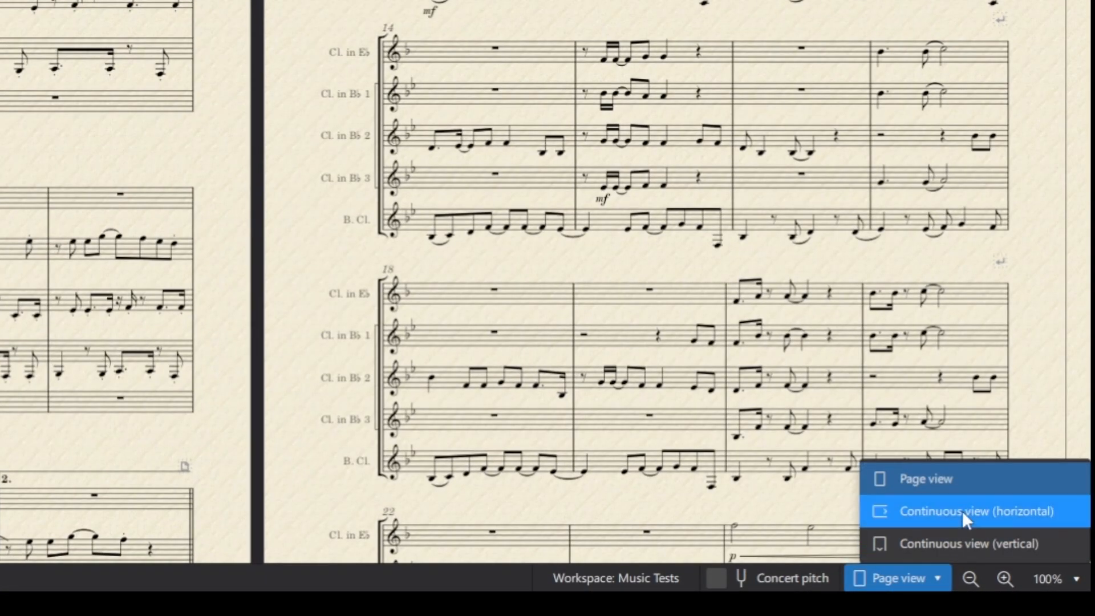
pyautogui.click(973, 510)
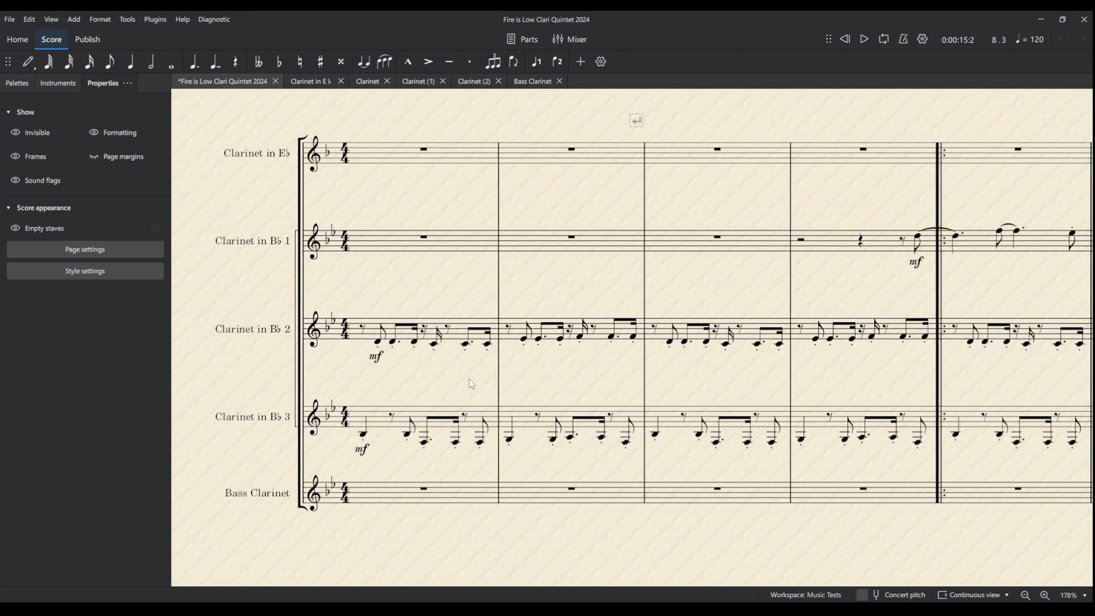
pyautogui.moveTo(952, 180)
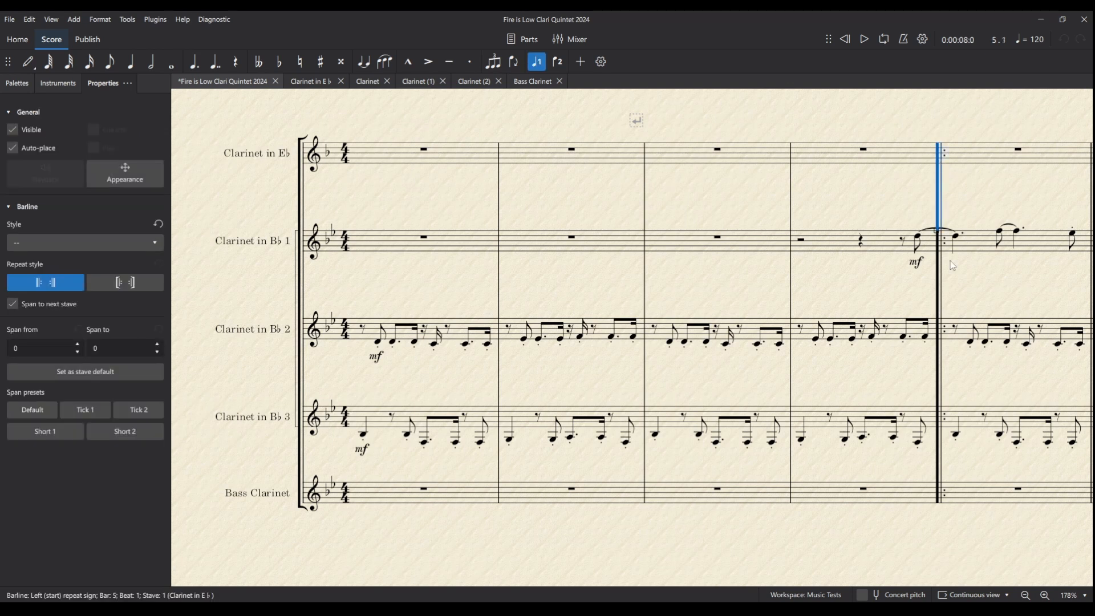
pyautogui.click(863, 39)
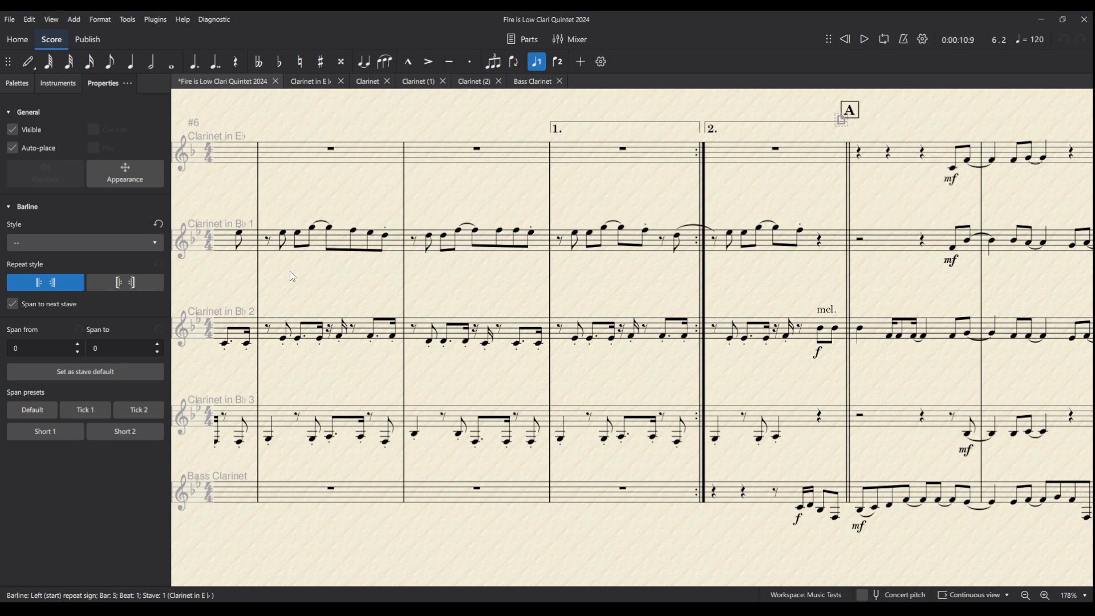
pyautogui.moveTo(302, 275)
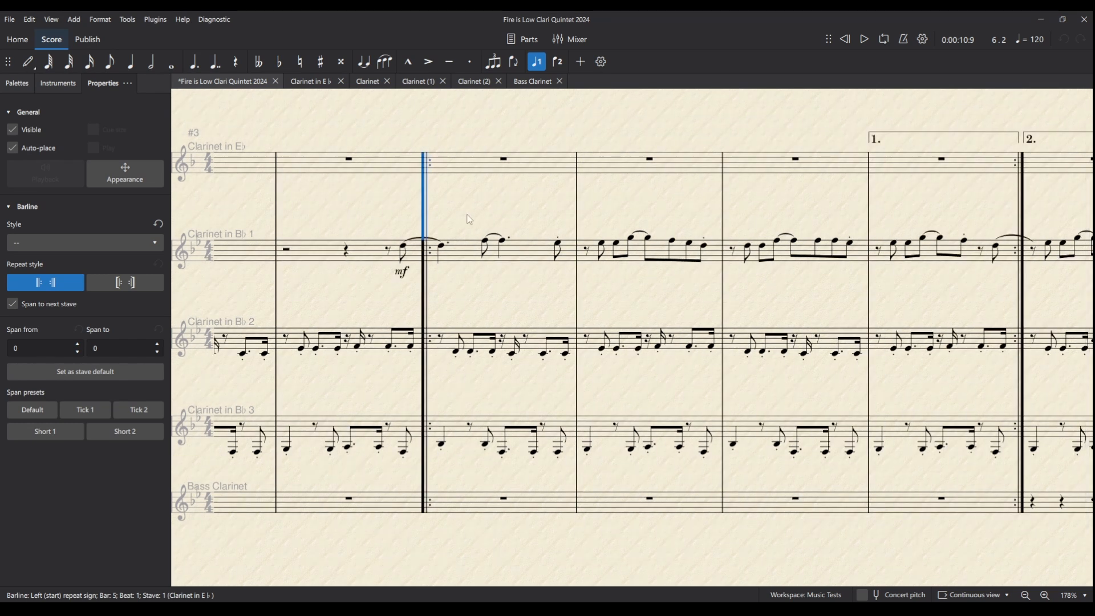
# - Enable Smooth panning in Advanced preferences and follow the score strip to about bar 16
pyautogui.click(86, 39)
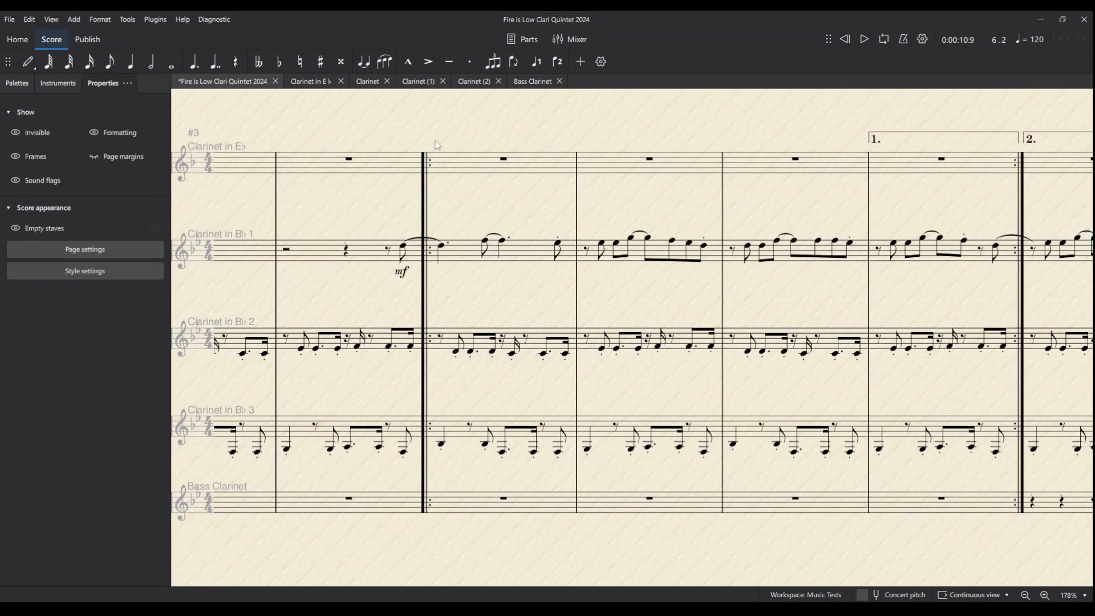
pyautogui.moveTo(439, 397)
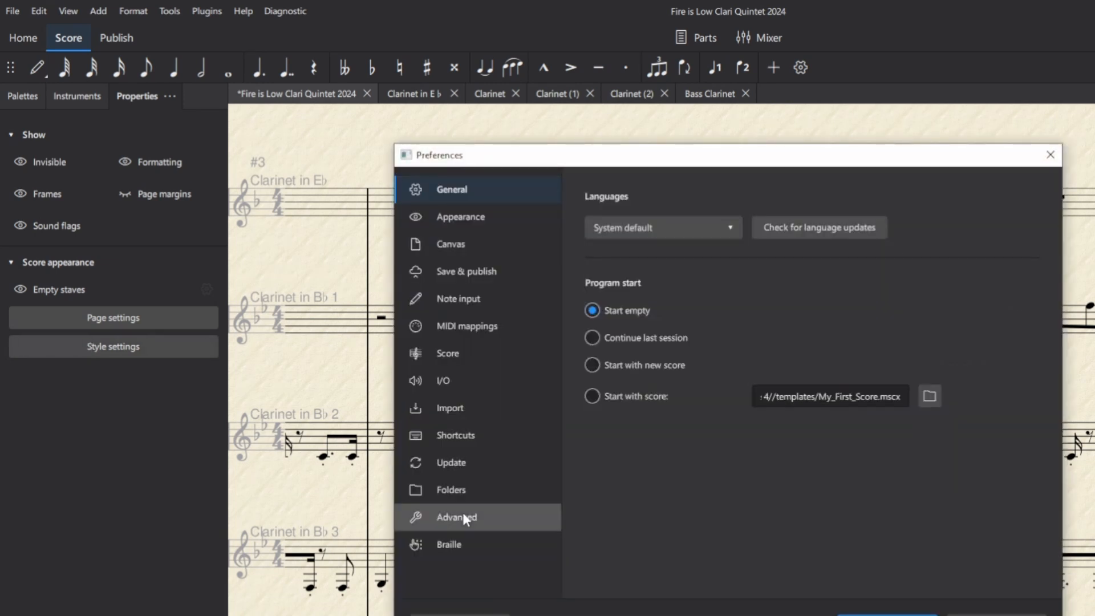
pyautogui.click(456, 516)
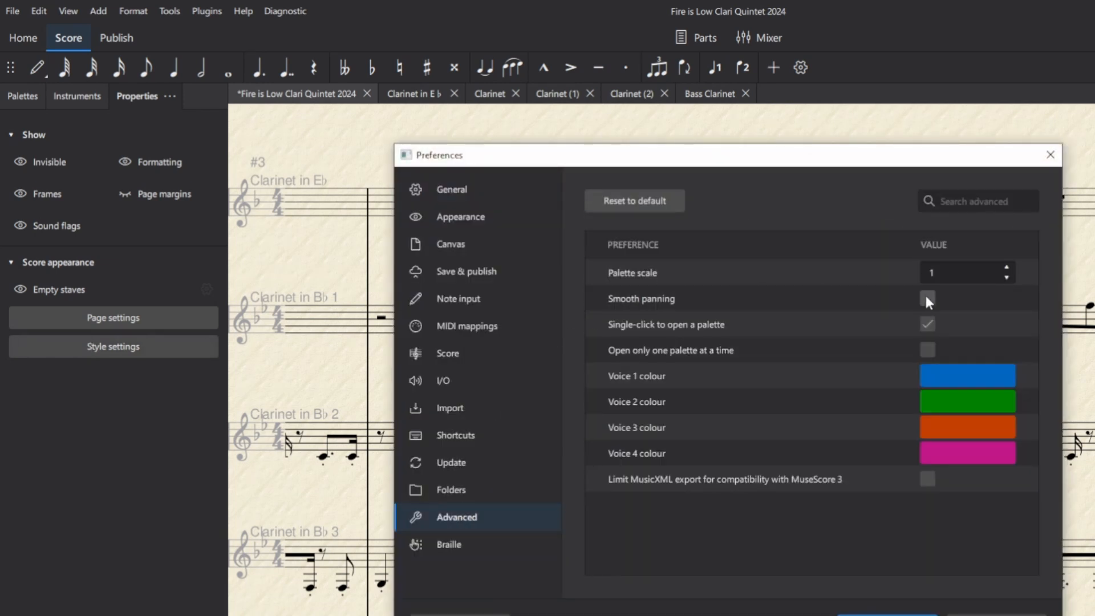
pyautogui.click(1049, 154)
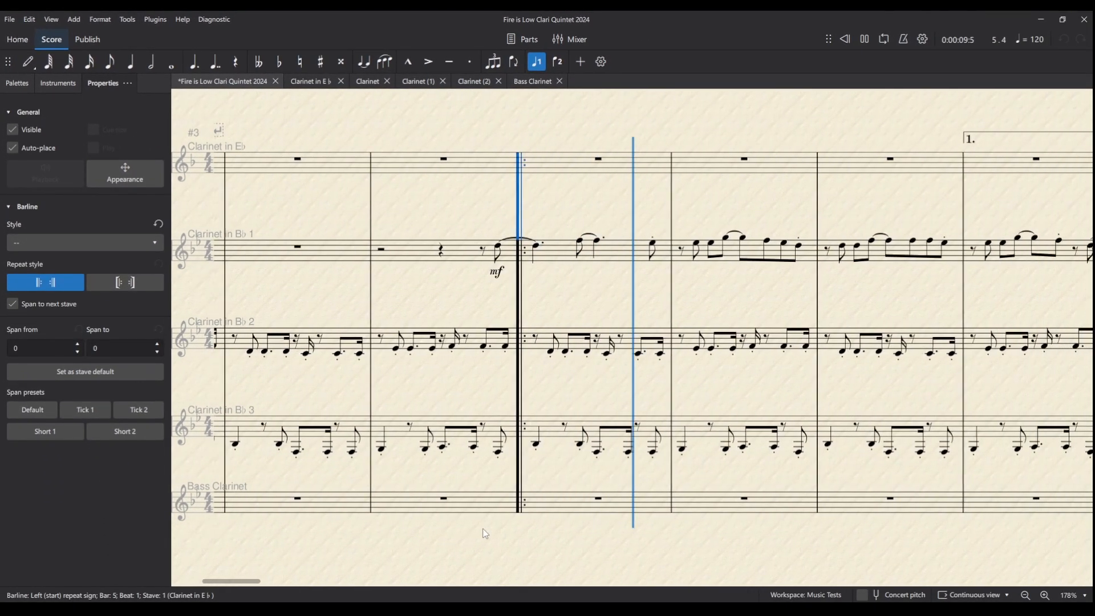
pyautogui.hscroll(3)
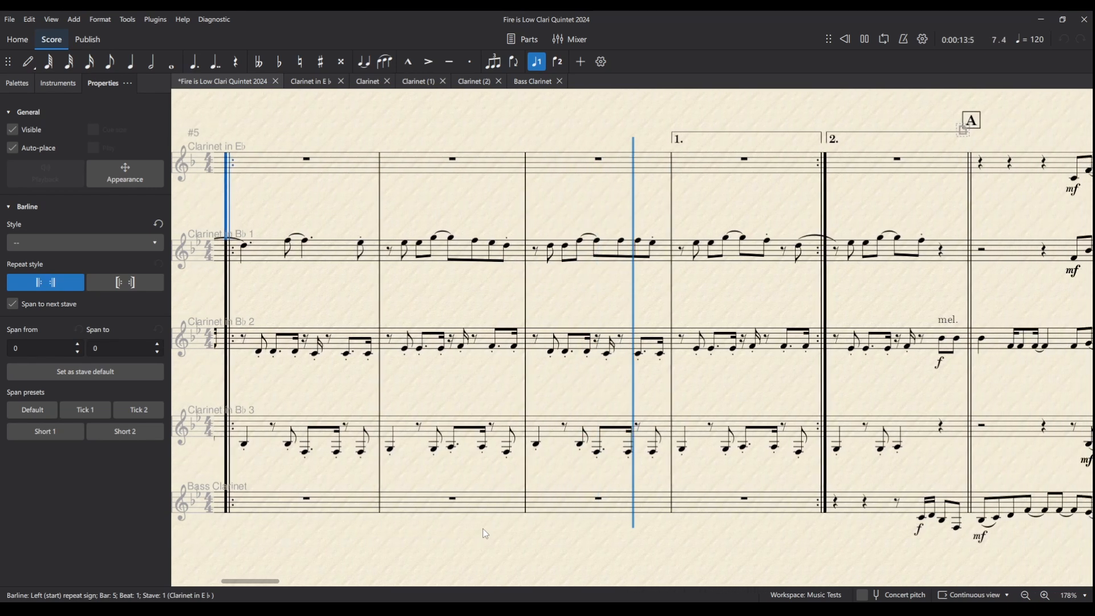
pyautogui.hscroll(3)
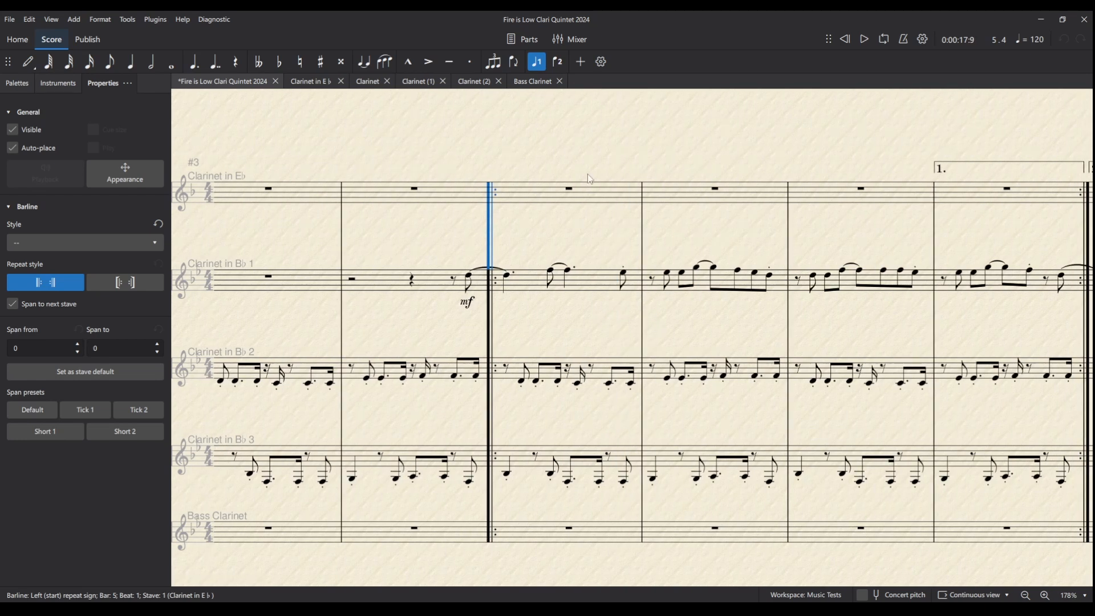
pyautogui.moveTo(553, 383)
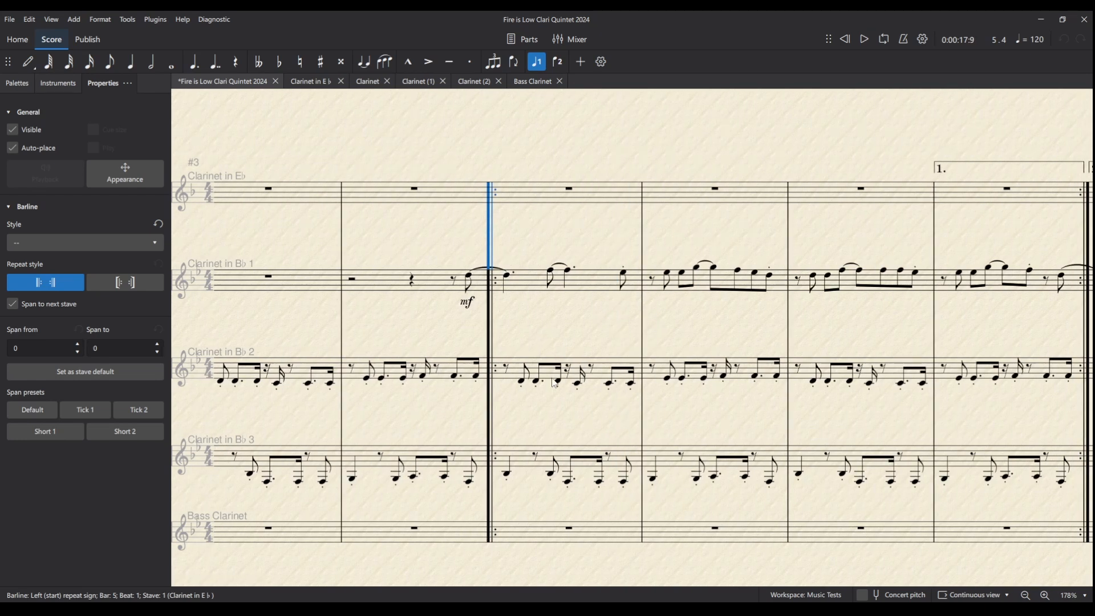
pyautogui.moveTo(612, 336)
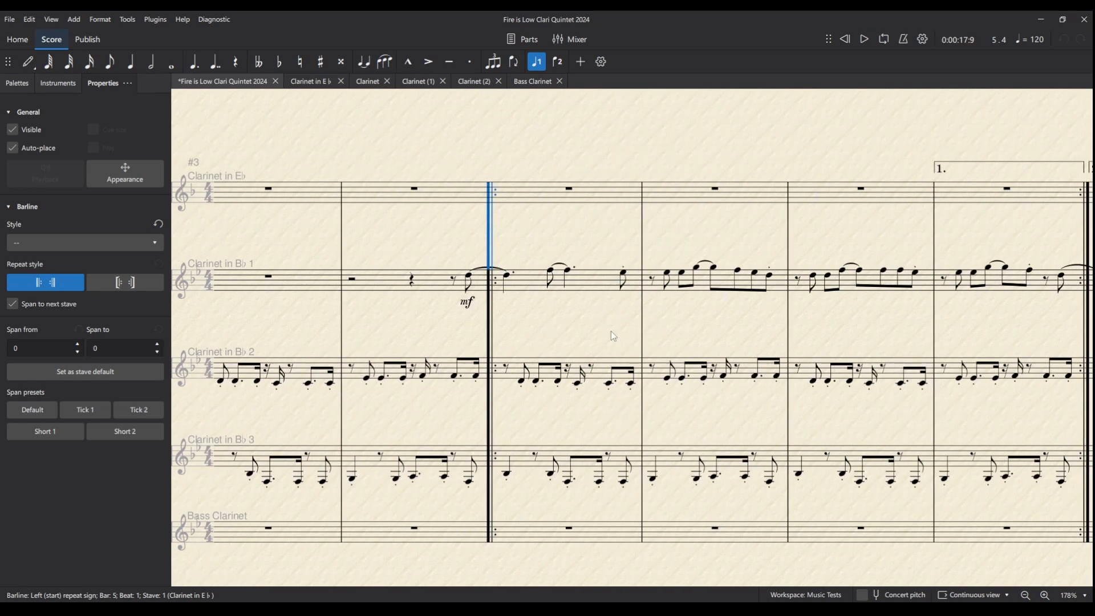
pyautogui.hscroll(3)
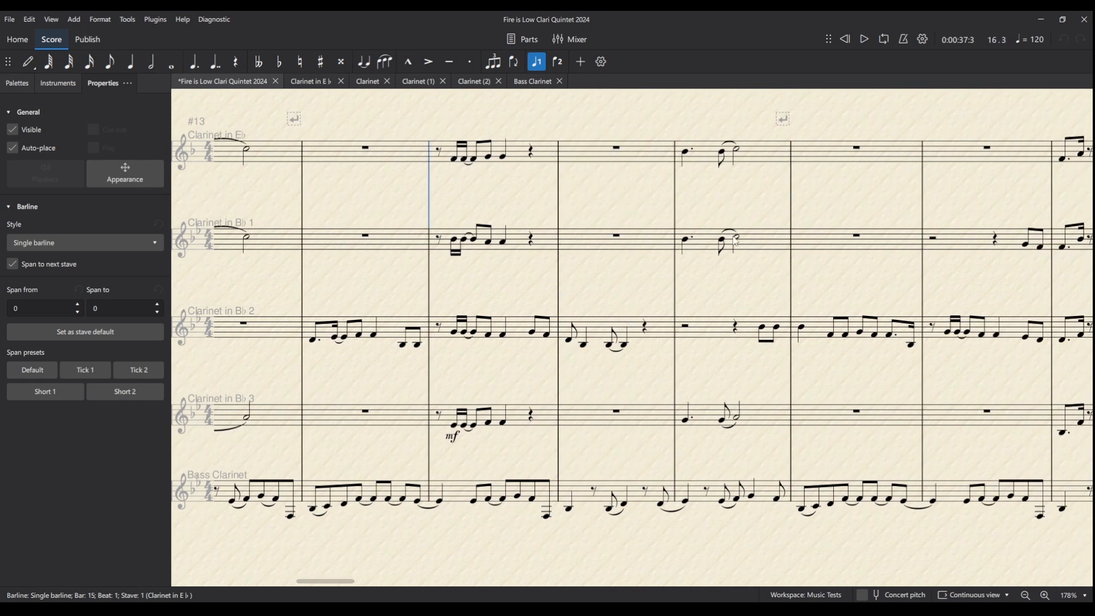
pyautogui.moveTo(732, 244)
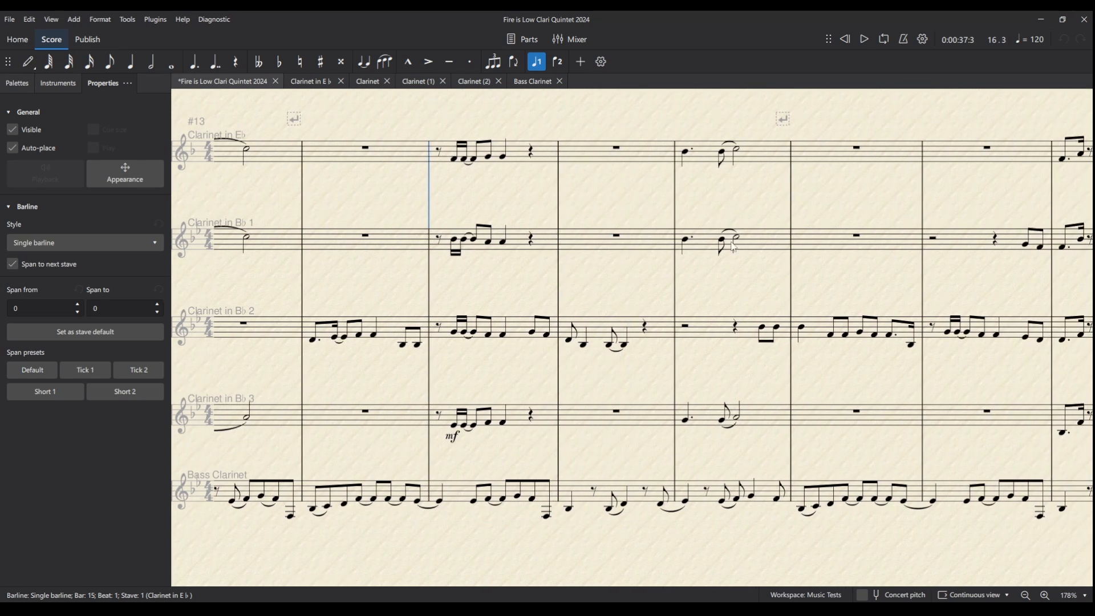
pyautogui.moveTo(634, 240)
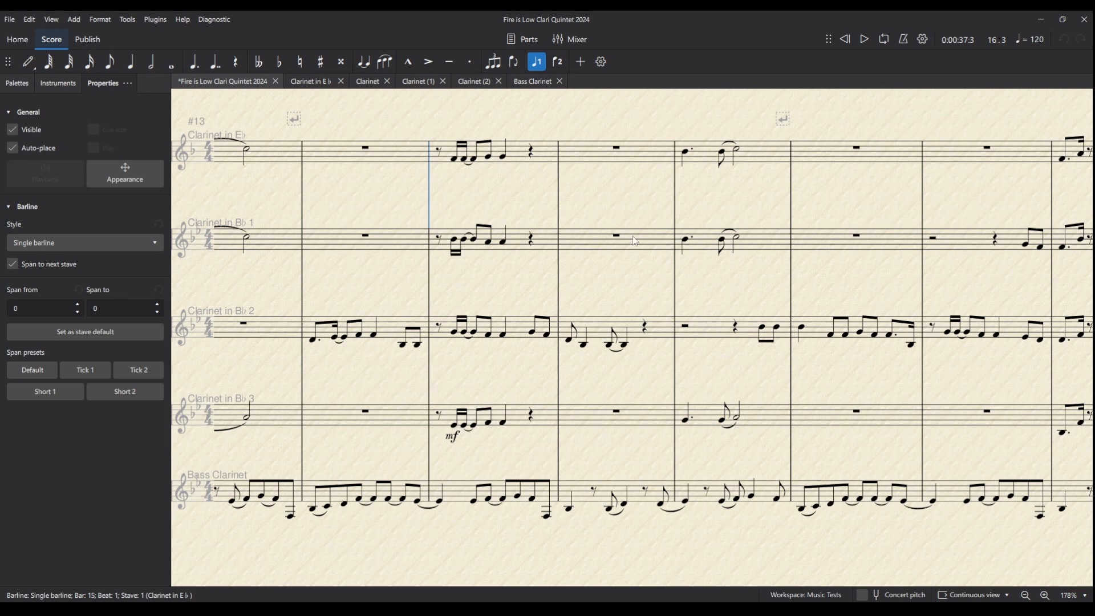
pyautogui.moveTo(165, 296)
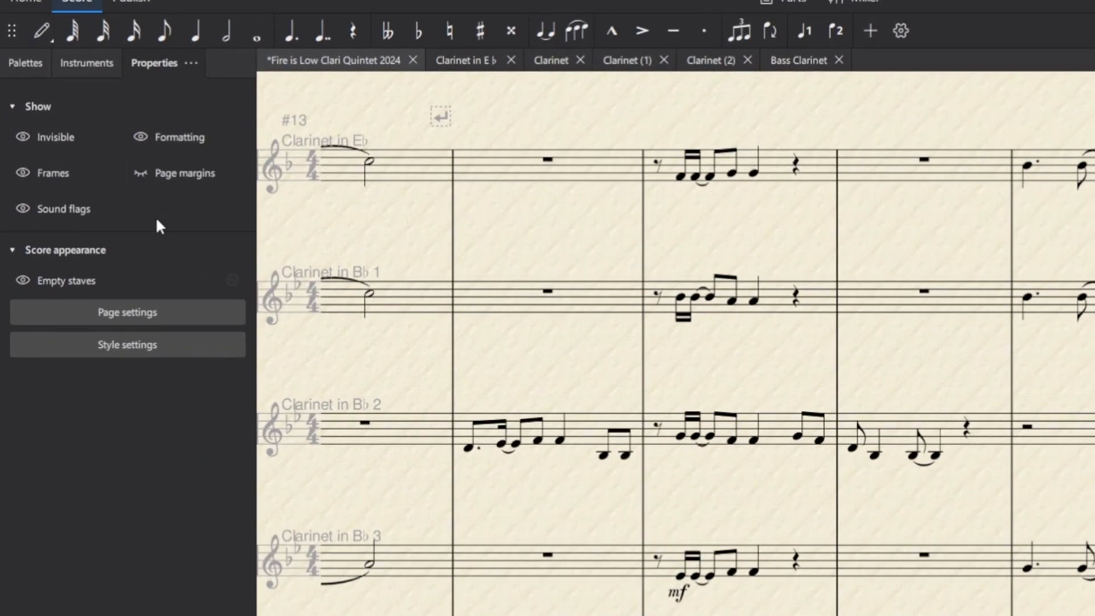
# - Open and close Page settings, then switch the score back to Page view
pyautogui.click(127, 312)
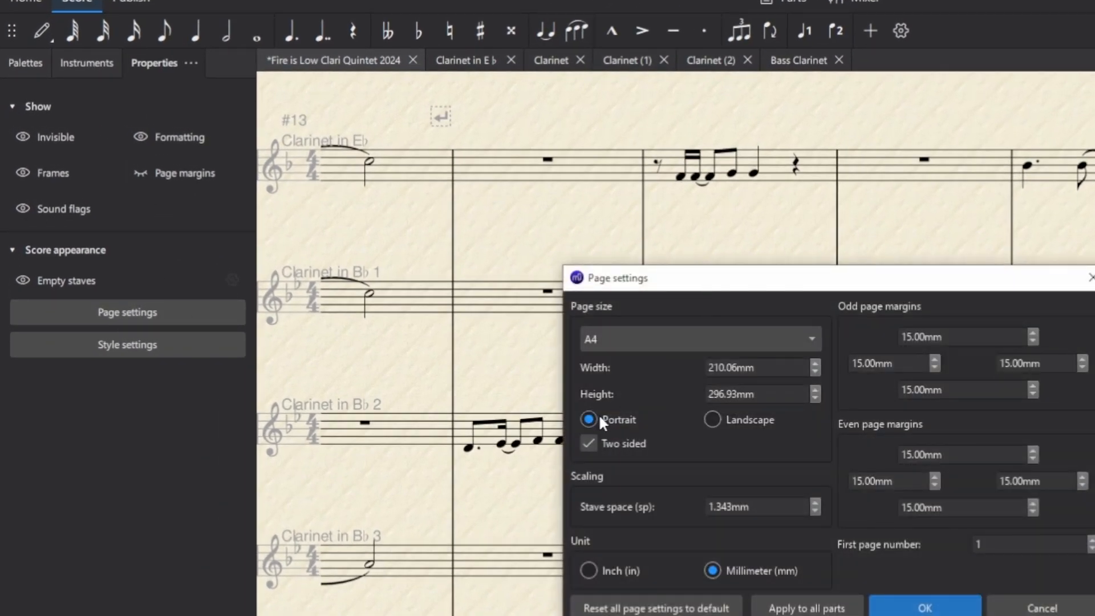
pyautogui.click(711, 420)
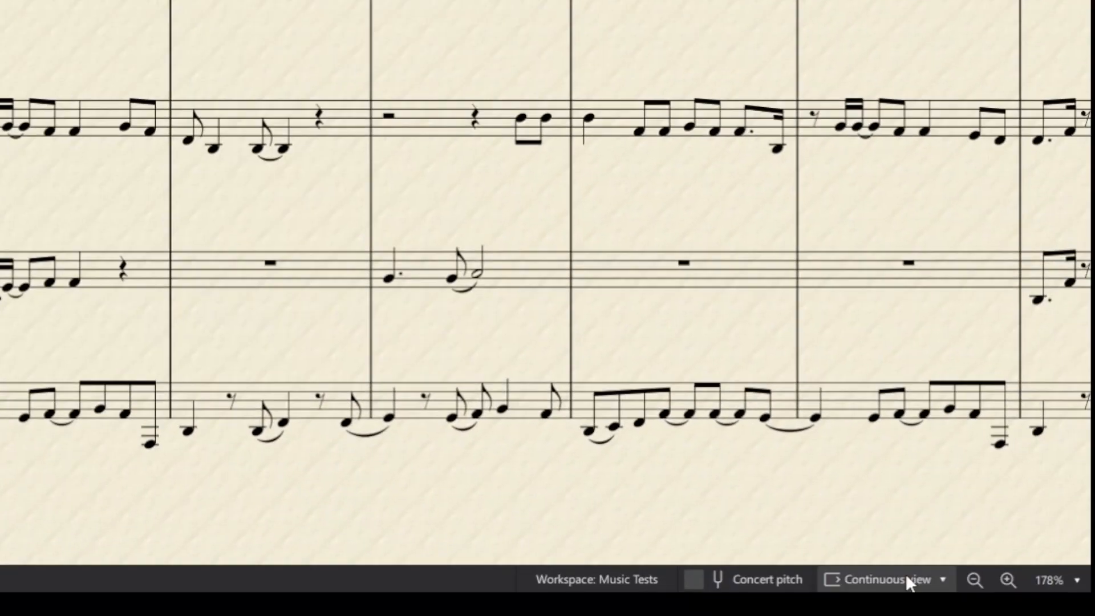
pyautogui.click(880, 579)
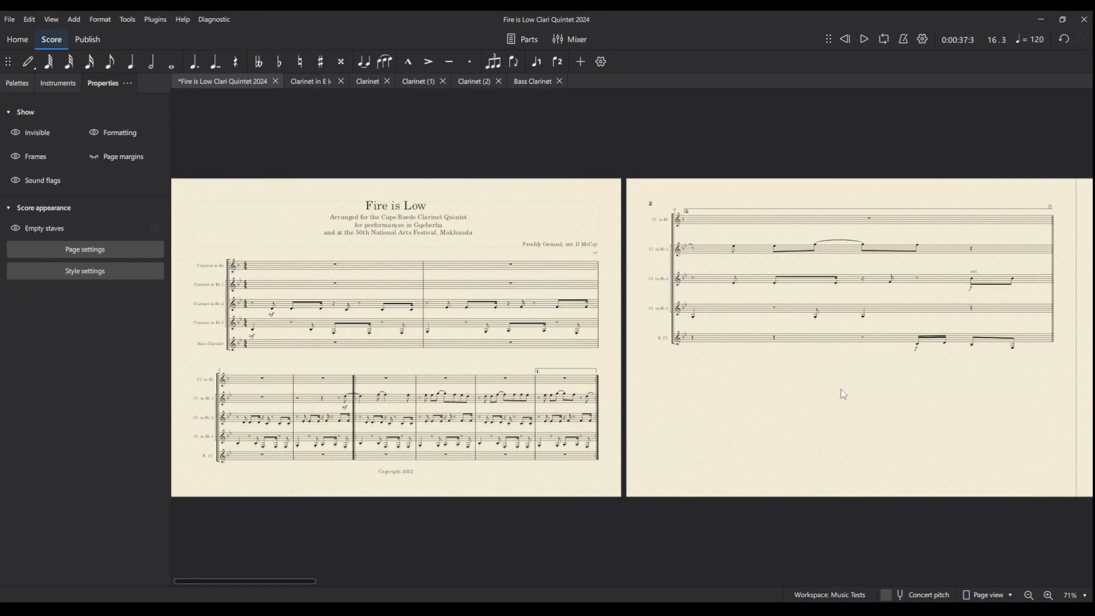
pyautogui.moveTo(783, 393)
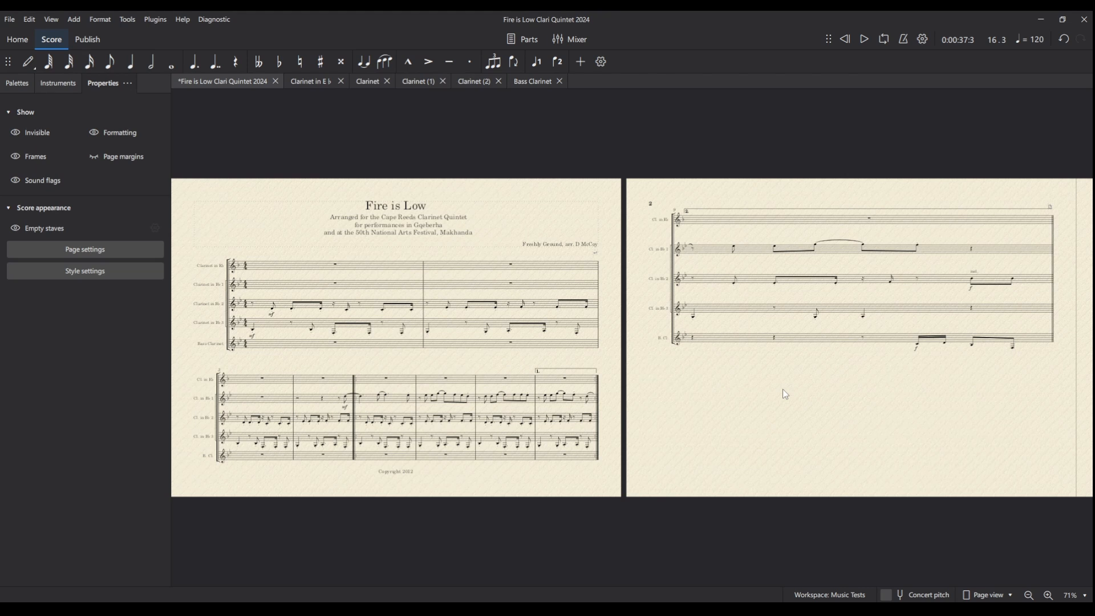
pyautogui.moveTo(351, 257)
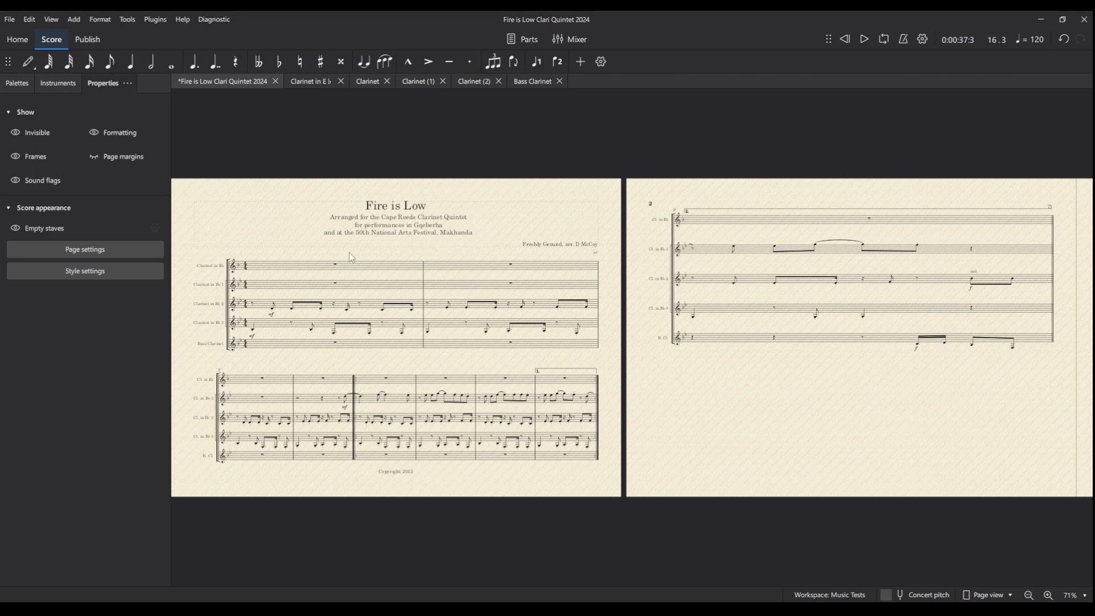
# - Enlarge the stave space in Page Settings, apply it, and scroll through the pages
pyautogui.click(85, 249)
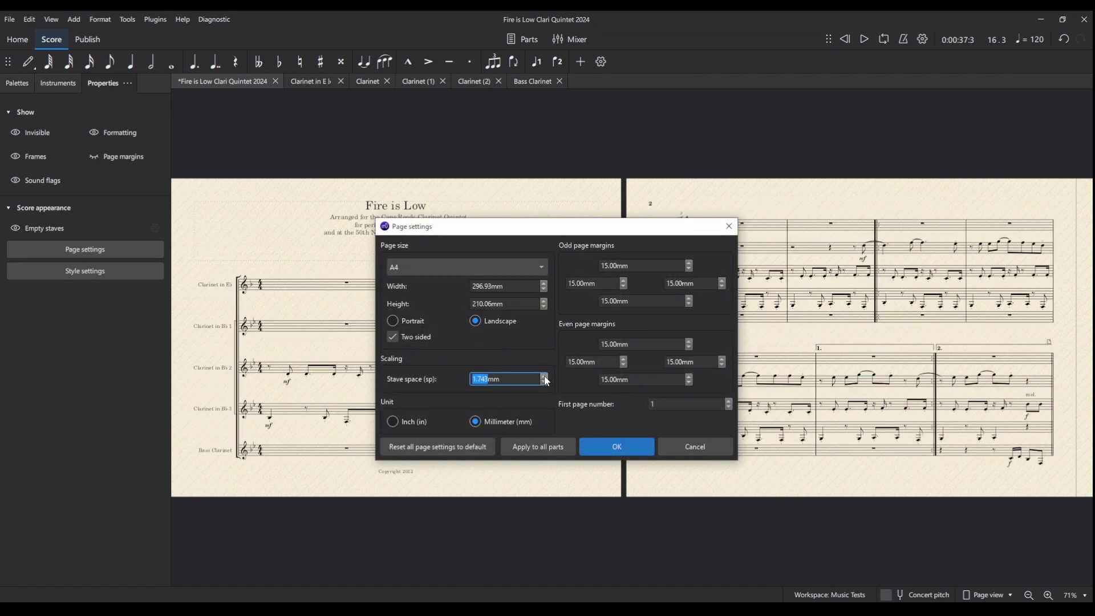
pyautogui.click(544, 376)
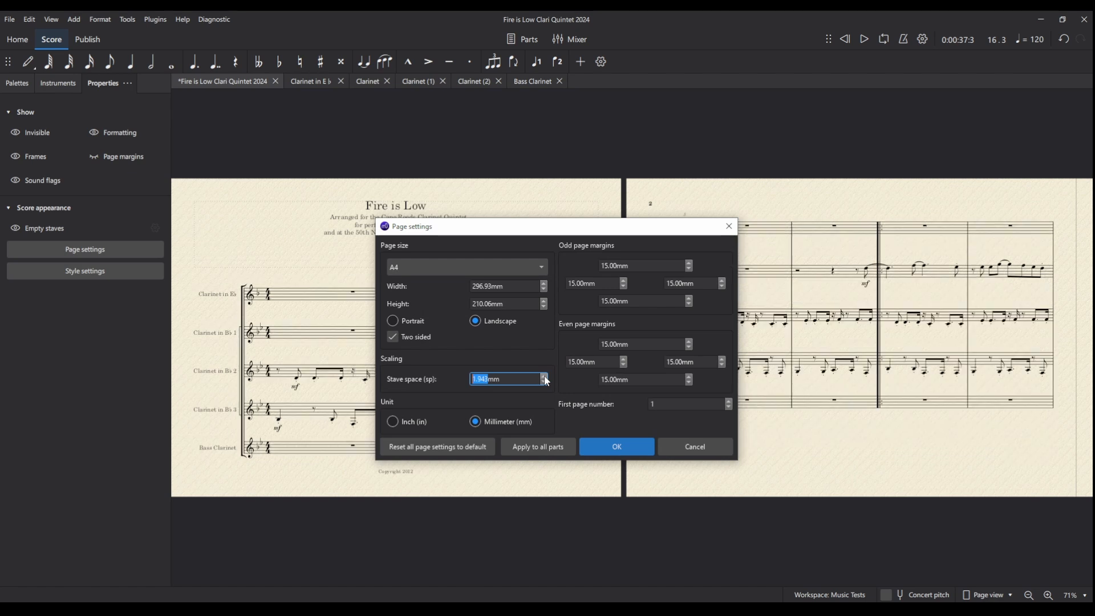
pyautogui.moveTo(837, 295)
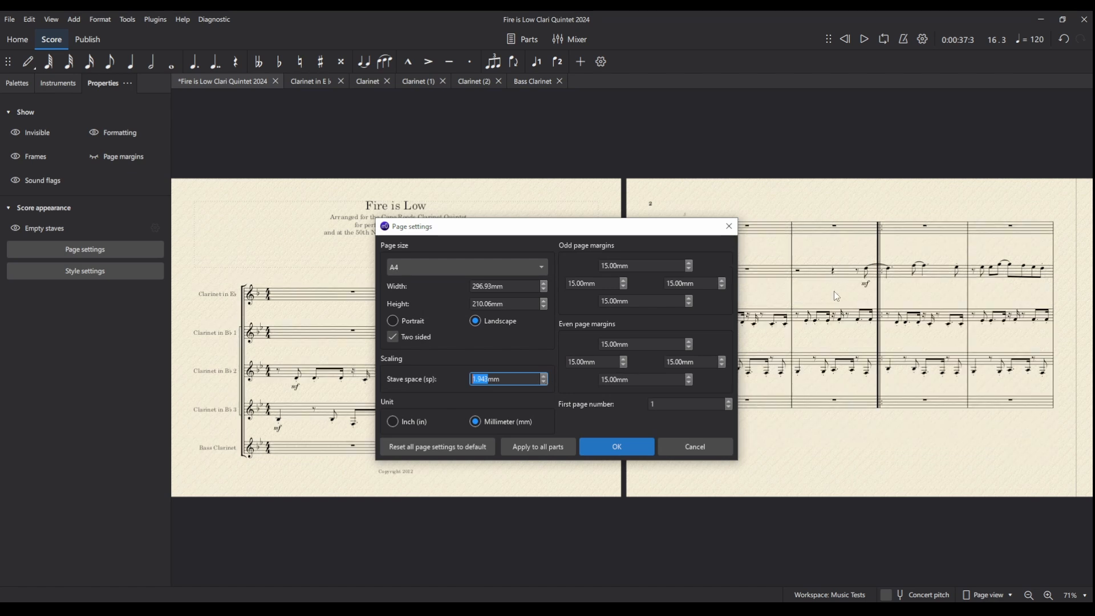
pyautogui.moveTo(624, 449)
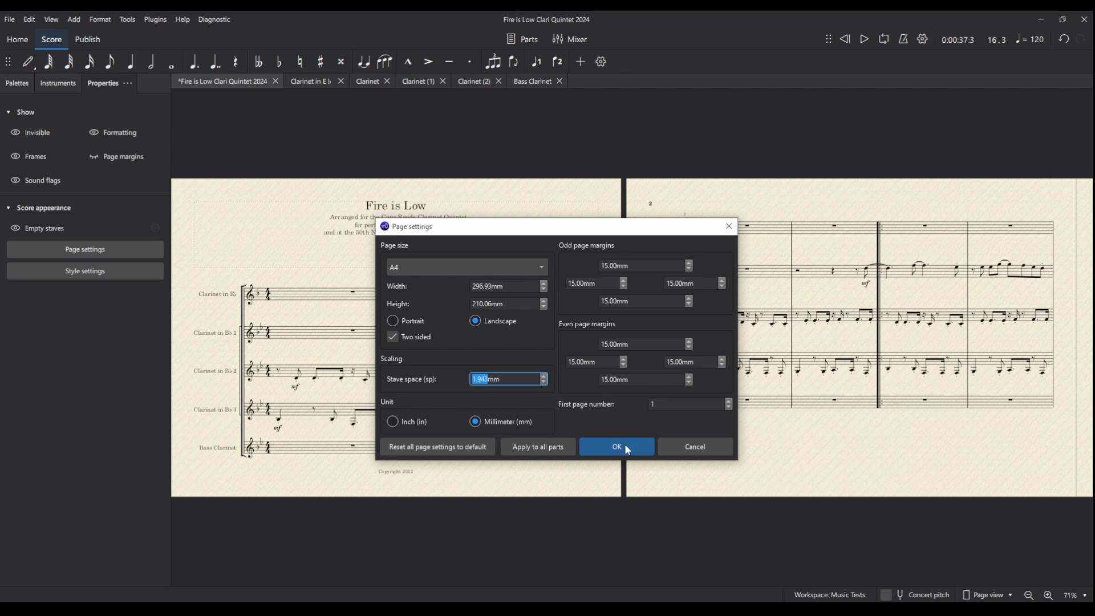
pyautogui.click(615, 446)
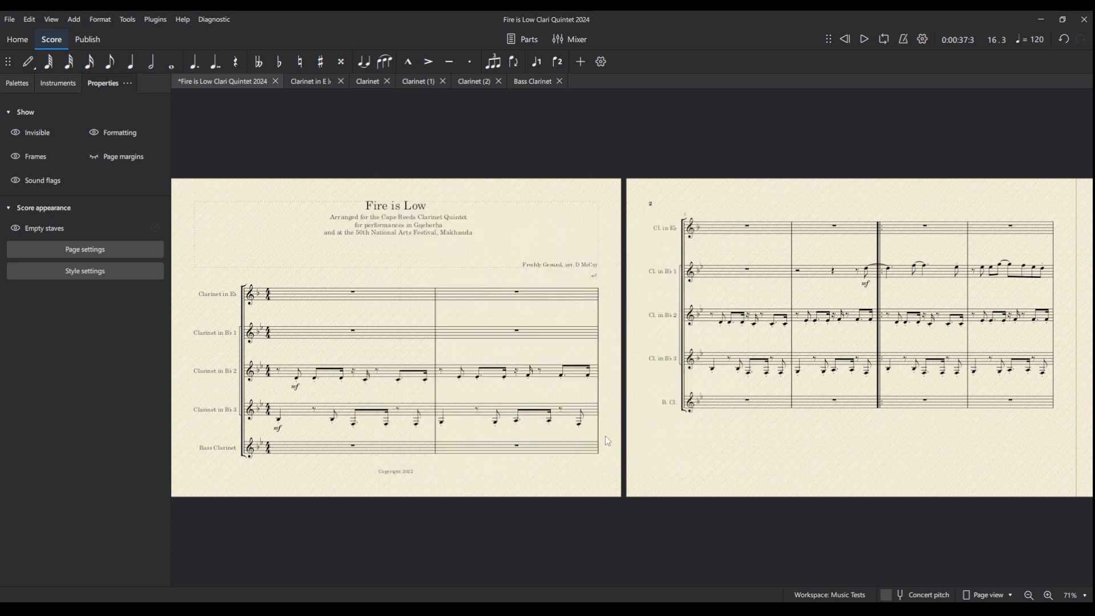
pyautogui.hscroll(3)
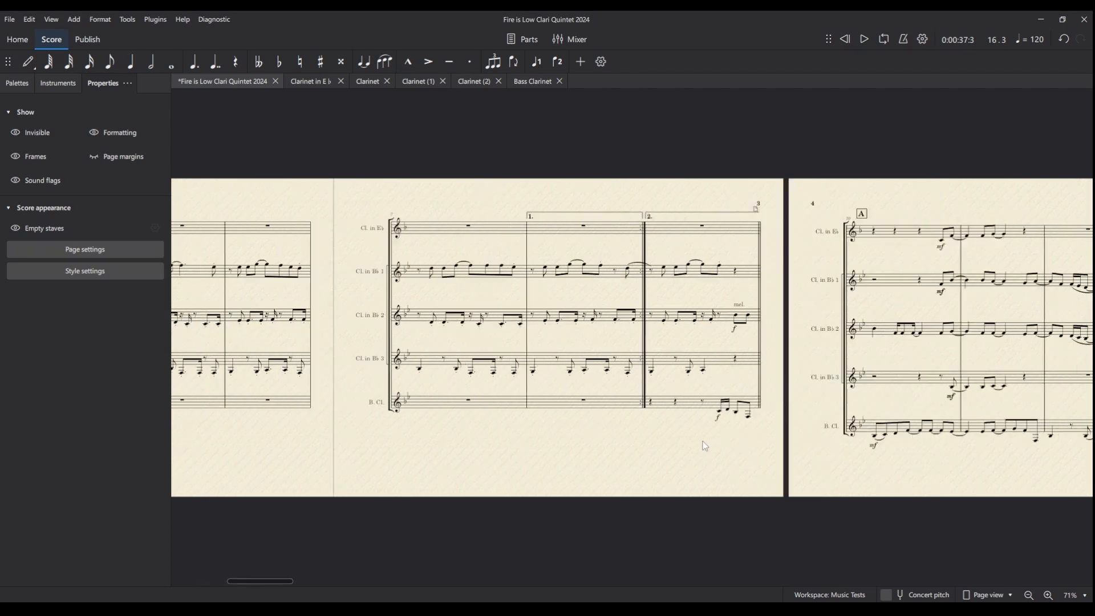
pyautogui.hscroll(3)
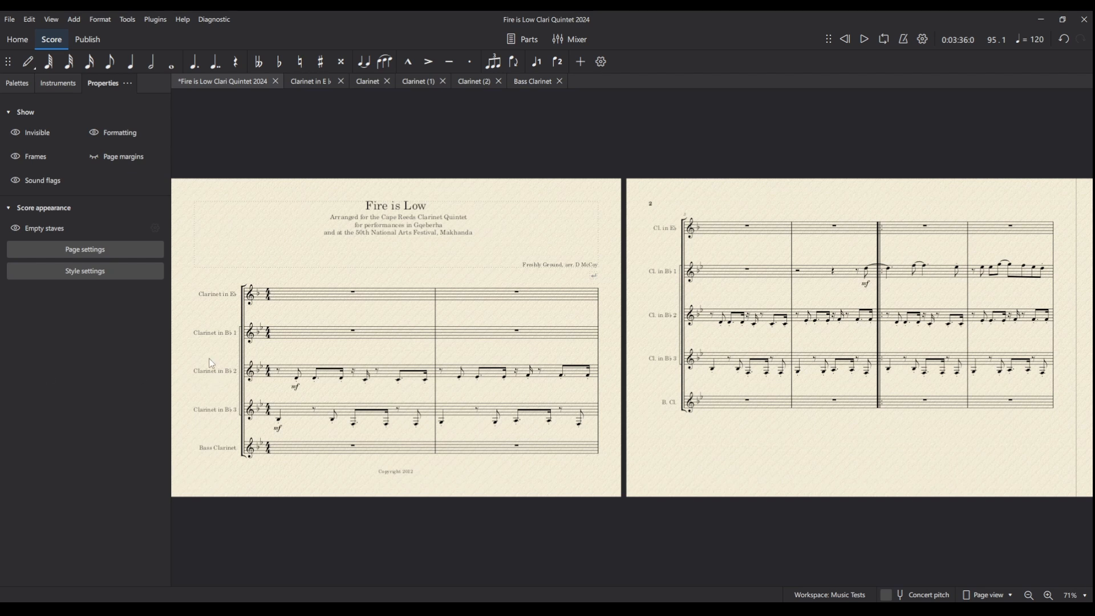
# - Zoom in to 112%, switch to Publish, and select the title frame
pyautogui.click(1047, 599)
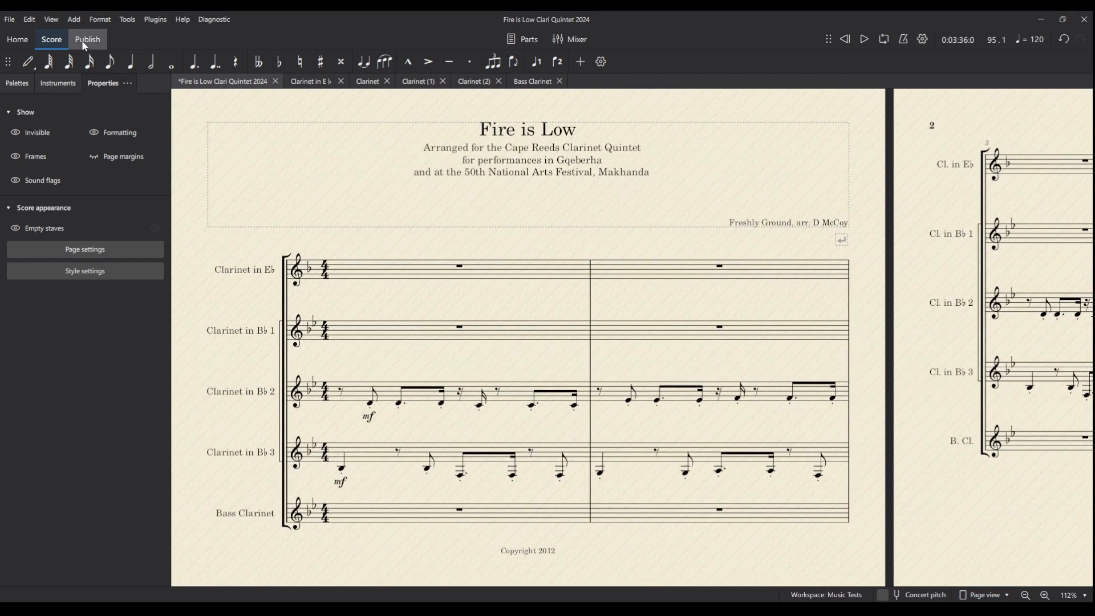
pyautogui.click(87, 39)
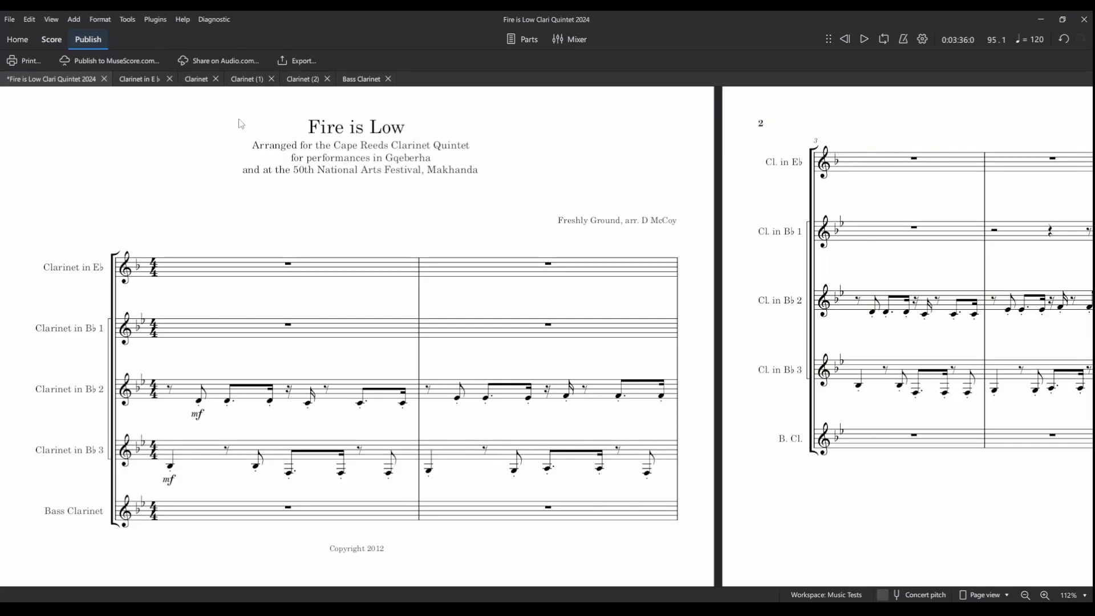
pyautogui.moveTo(74, 117)
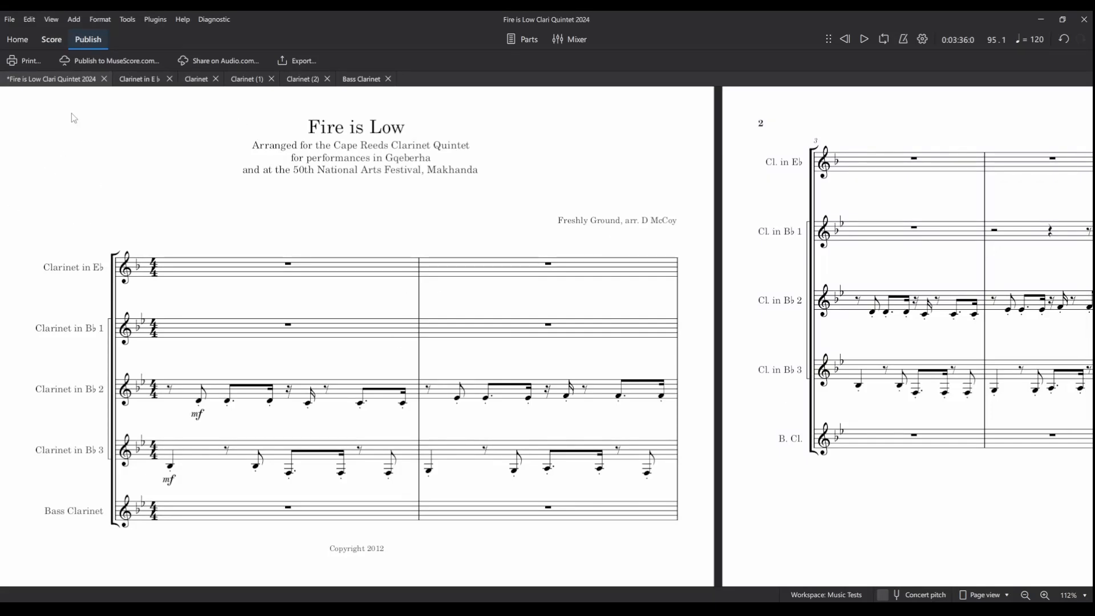
pyautogui.moveTo(583, 161)
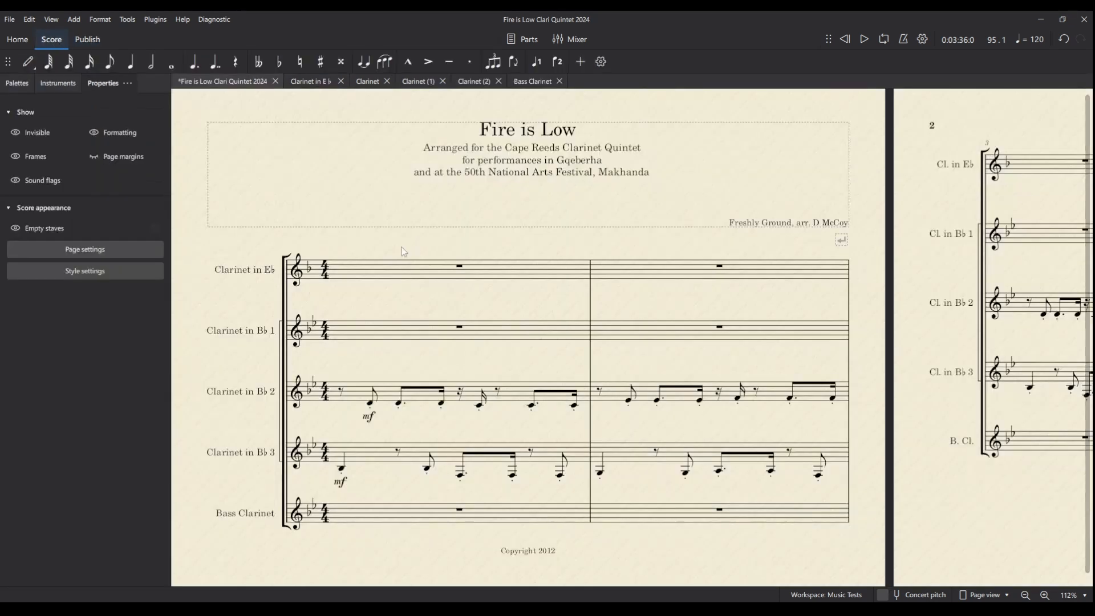
pyautogui.click(86, 39)
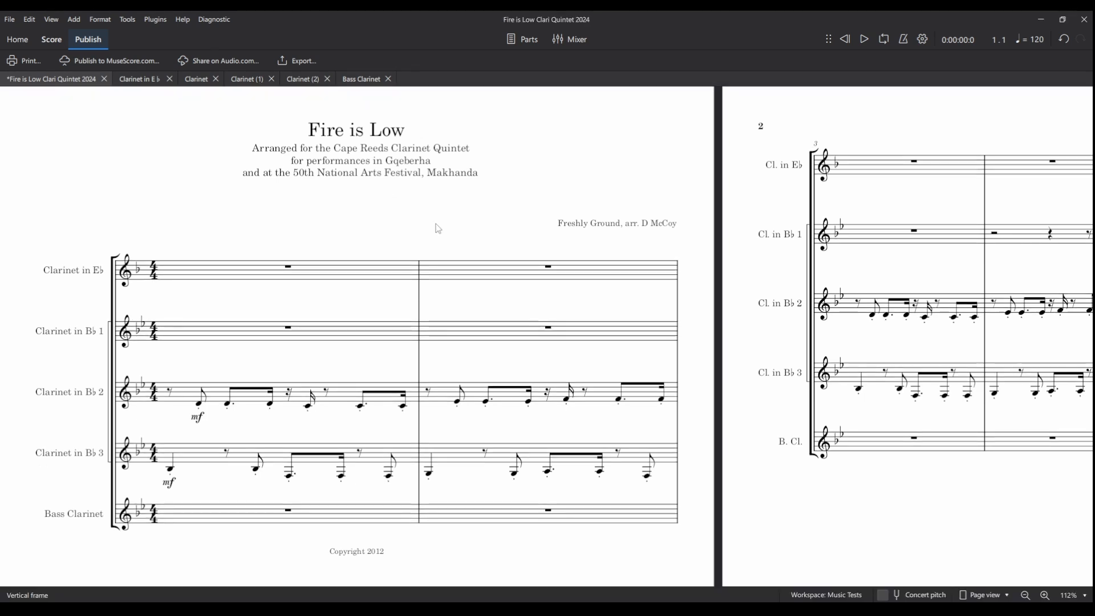
# - Export the main score as WAV audio at 48000 Hz
pyautogui.click(301, 61)
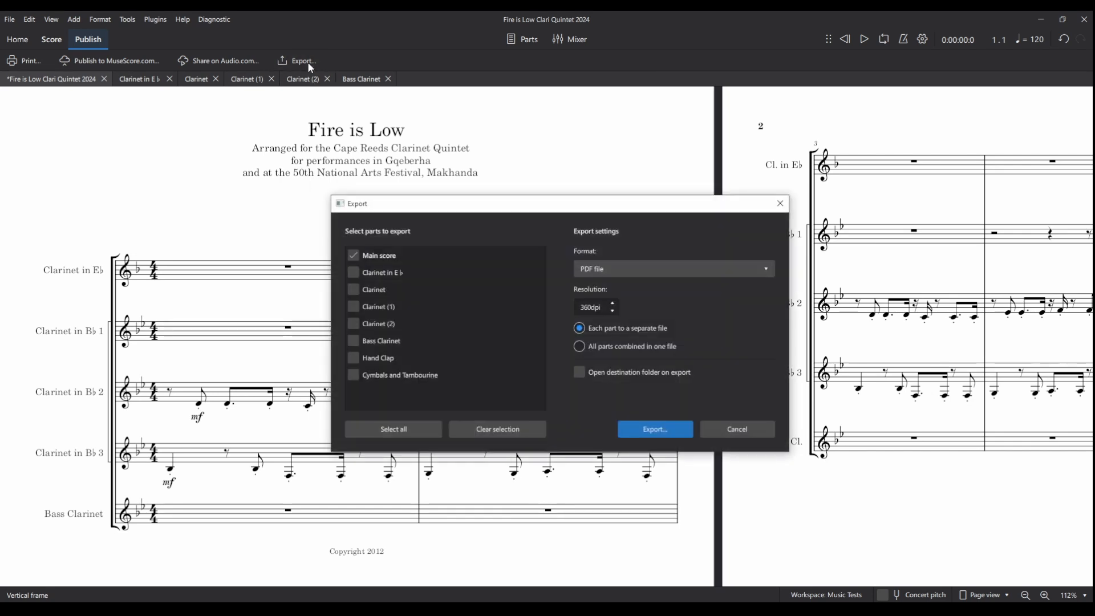
pyautogui.click(673, 267)
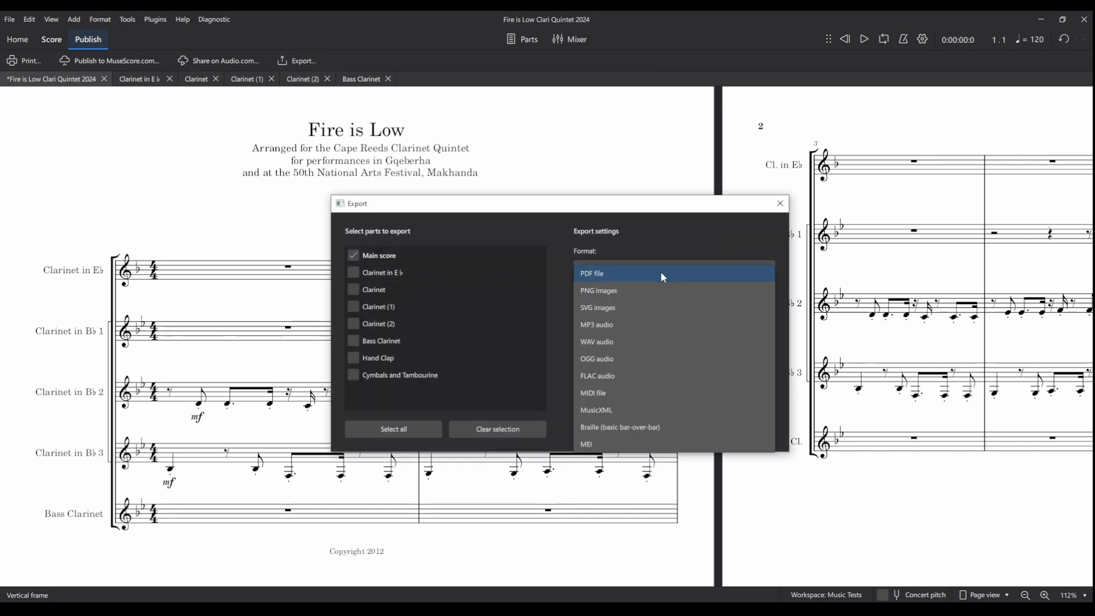
pyautogui.click(597, 342)
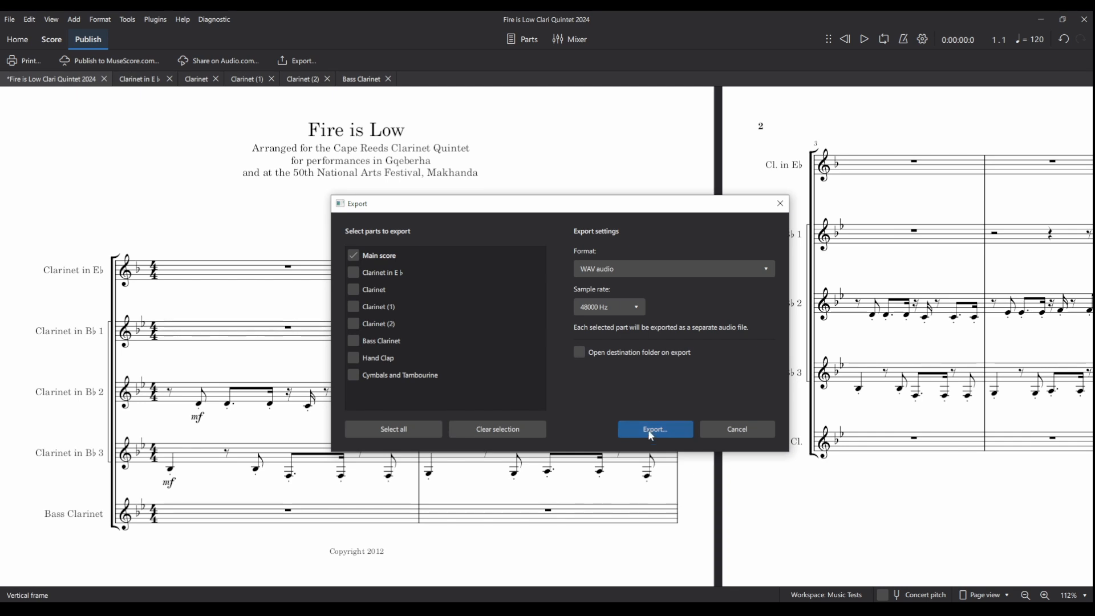
pyautogui.click(653, 429)
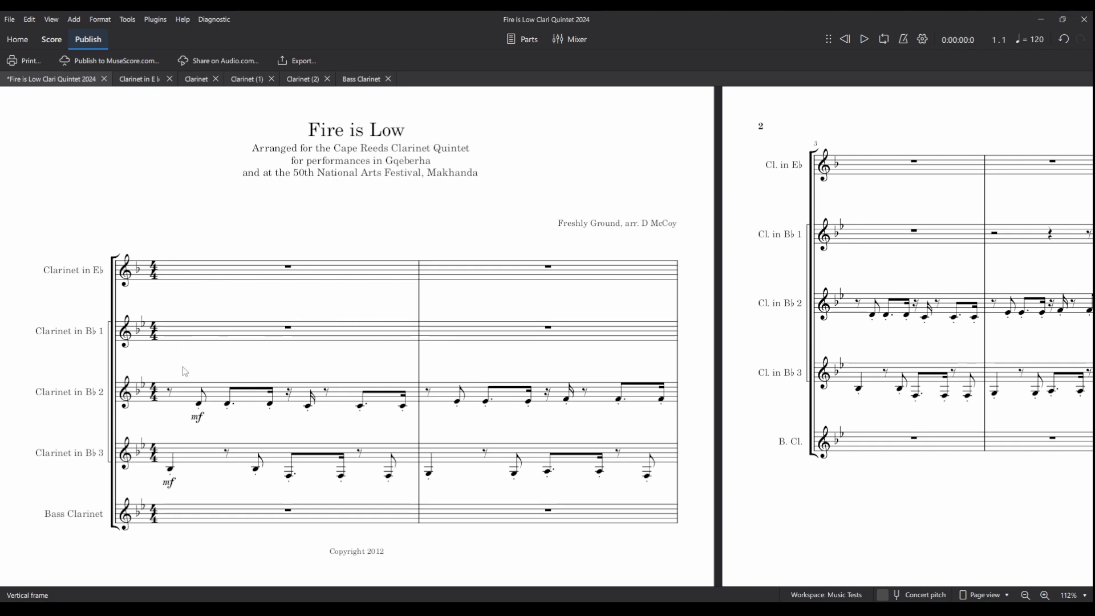
pyautogui.moveTo(355, 226)
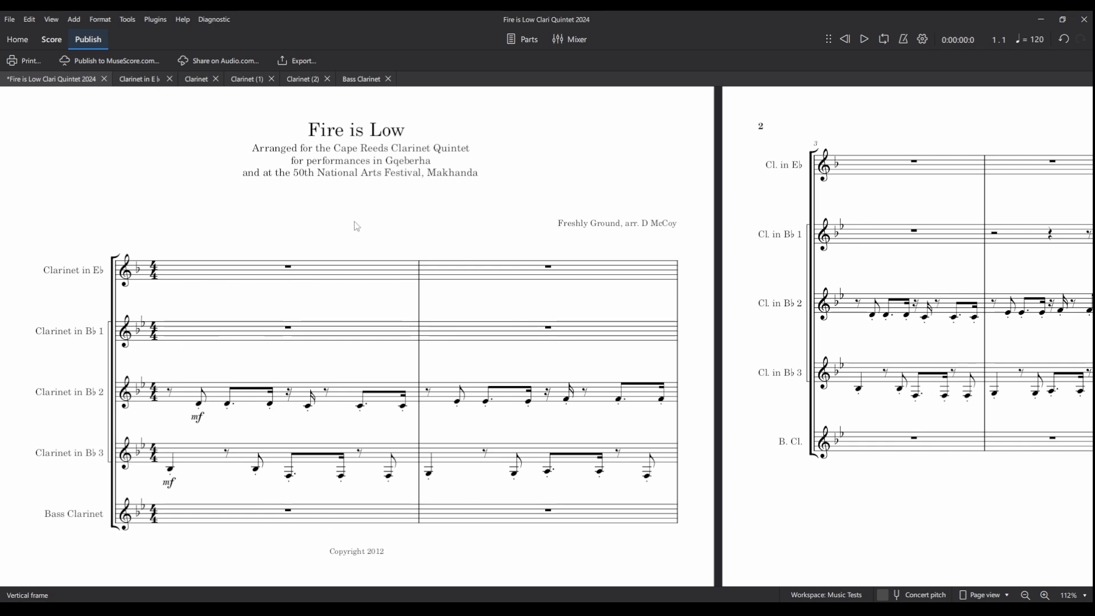
# - Play back the quintet from the beginning in MuseScore
pyautogui.click(863, 40)
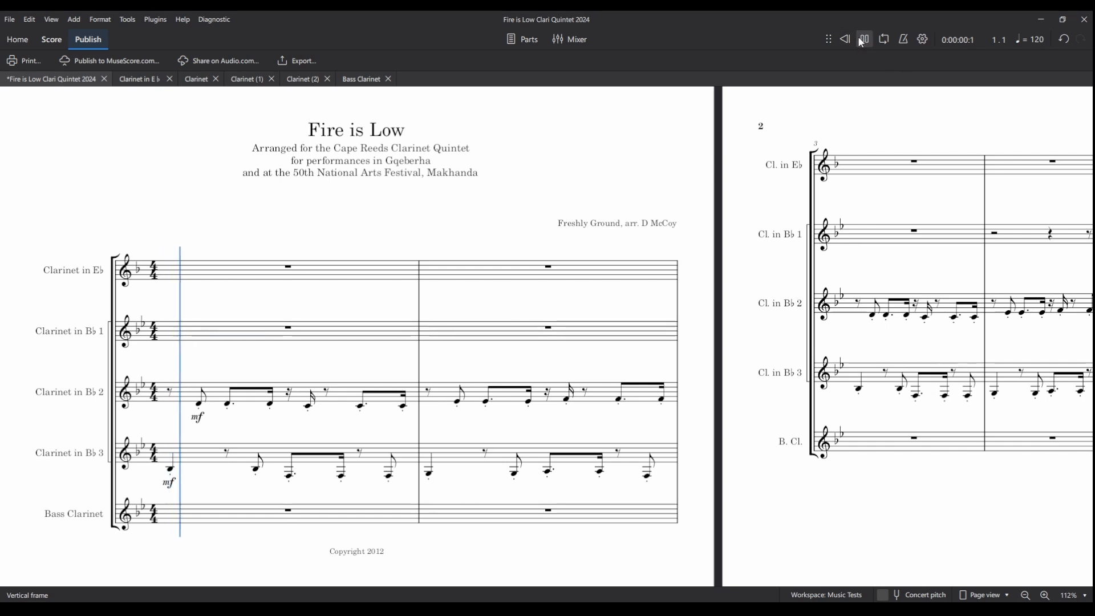
pyautogui.click(865, 40)
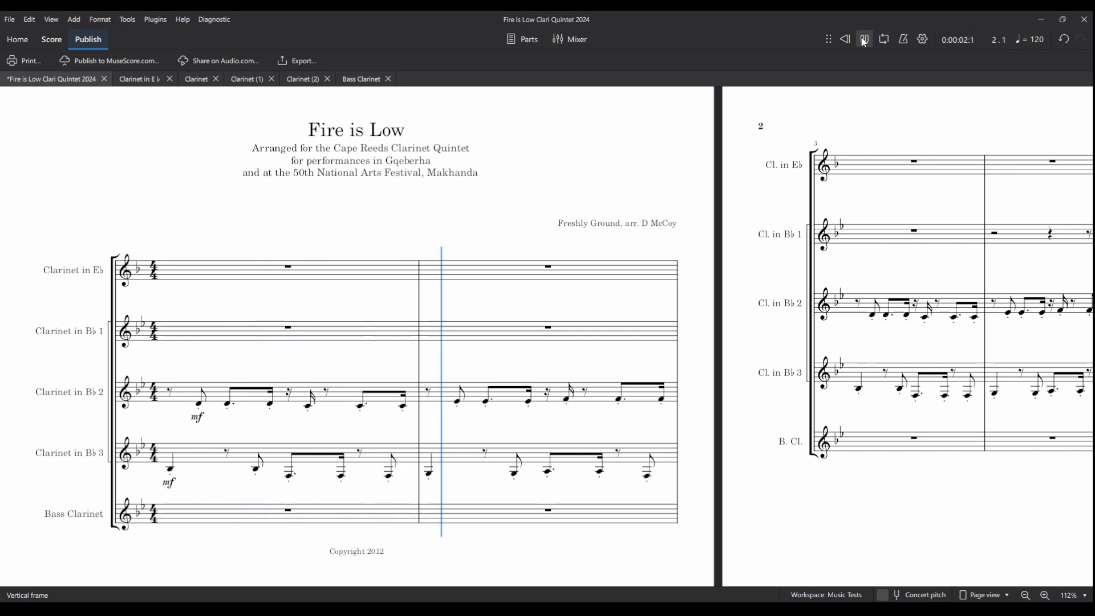
pyautogui.click(864, 39)
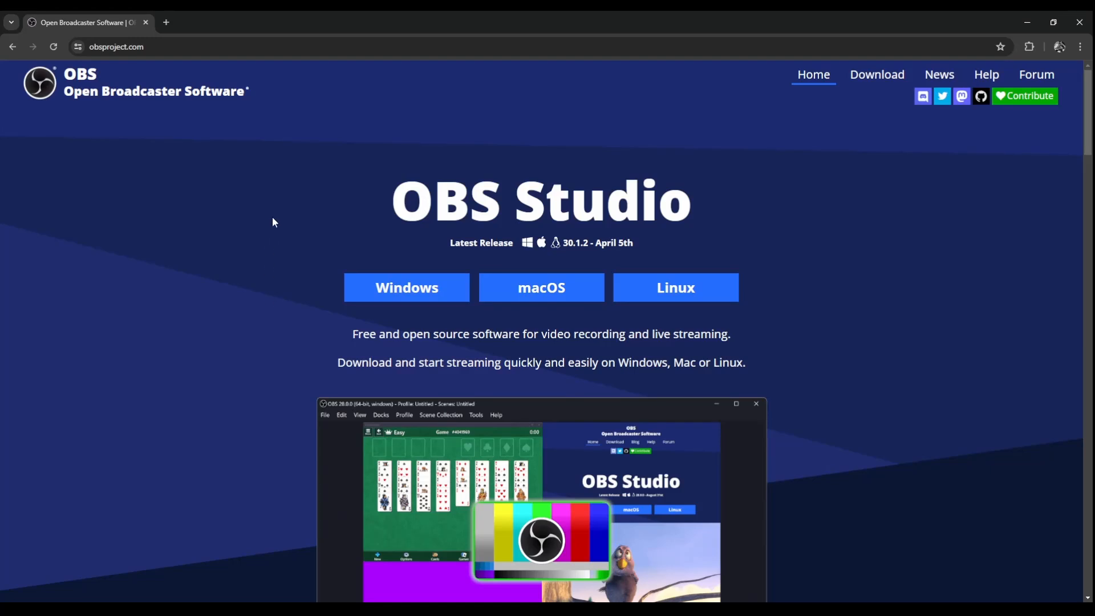
pyautogui.moveTo(290, 224)
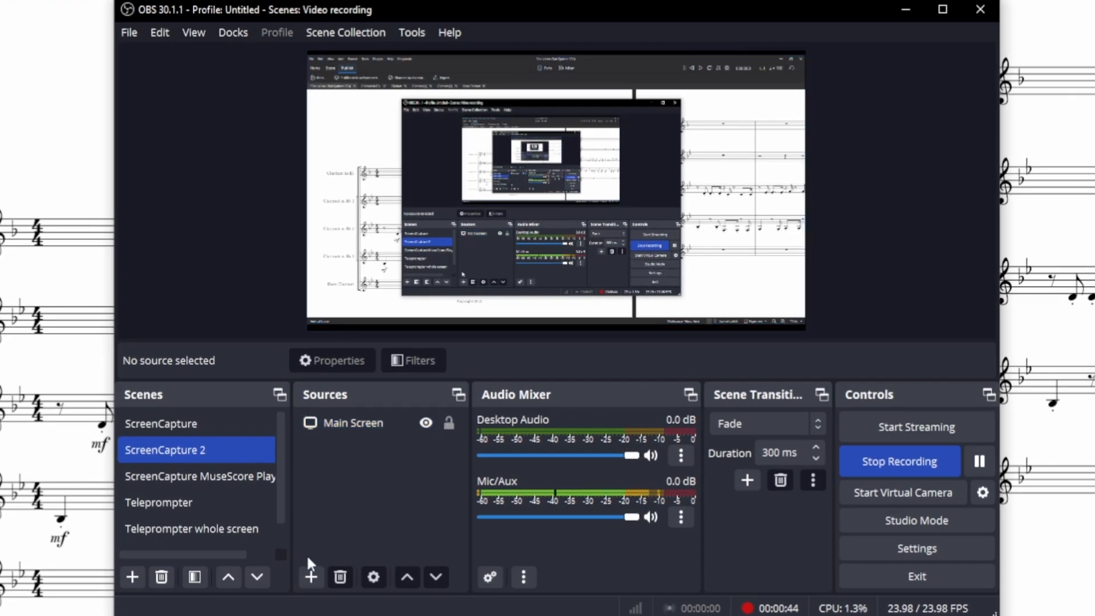
pyautogui.click(310, 576)
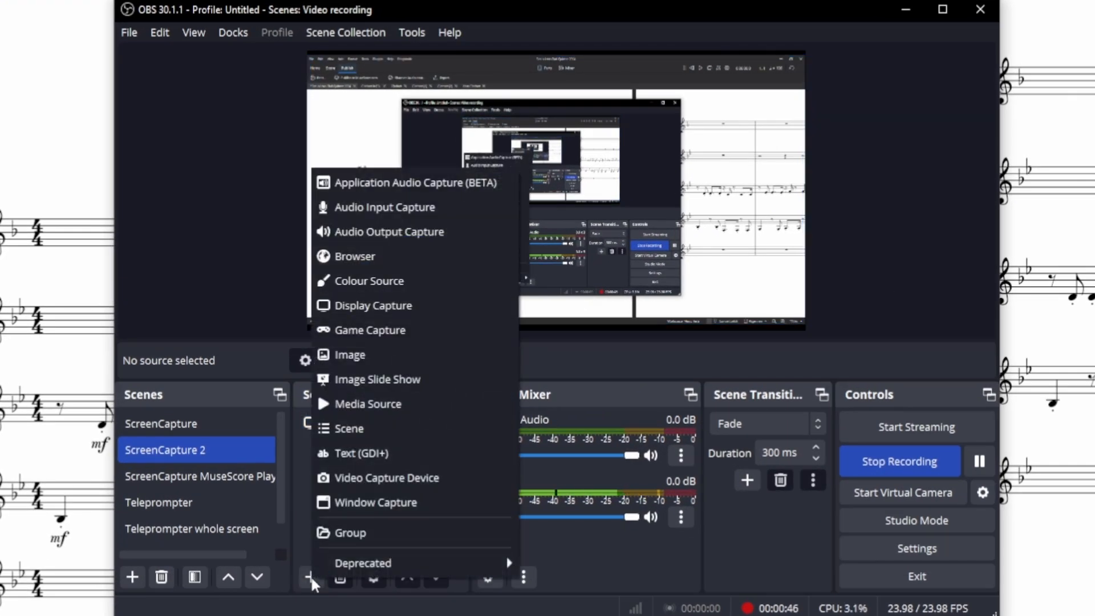
pyautogui.moveTo(377, 379)
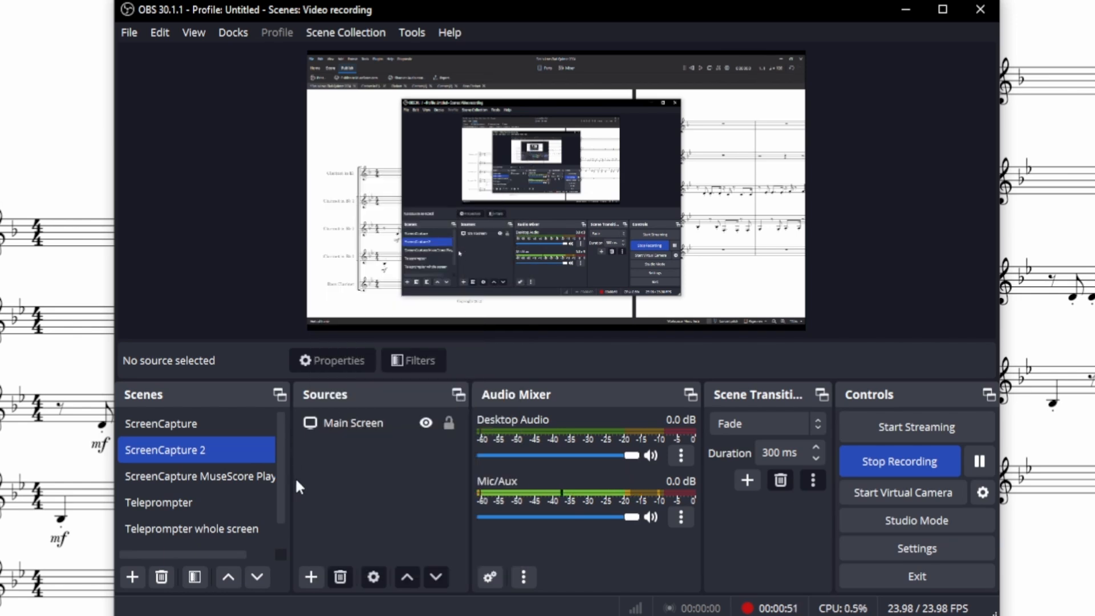
pyautogui.click(353, 423)
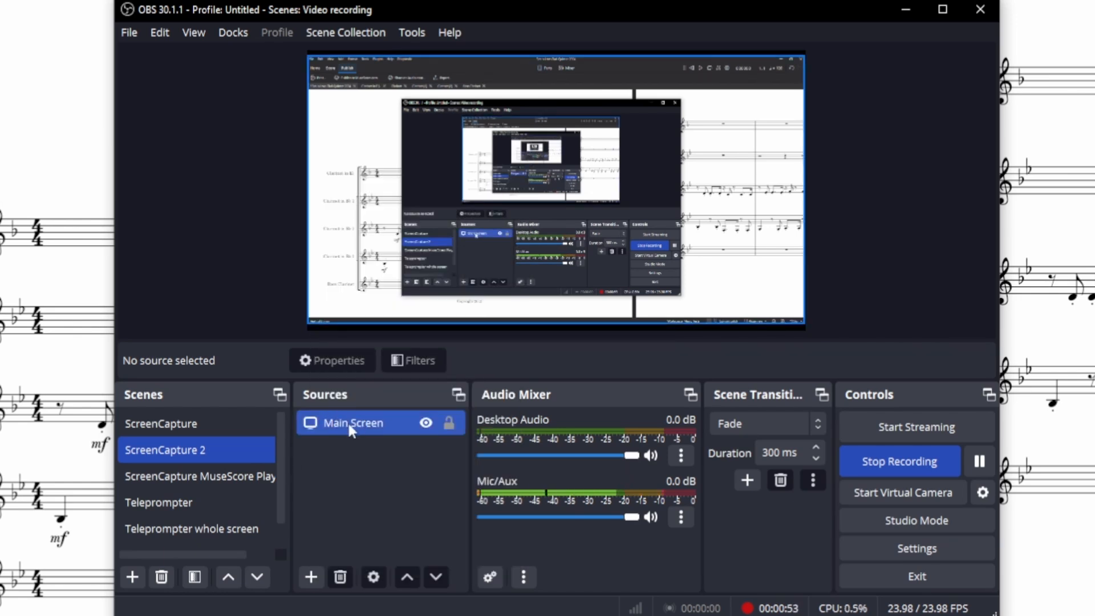
pyautogui.click(353, 422)
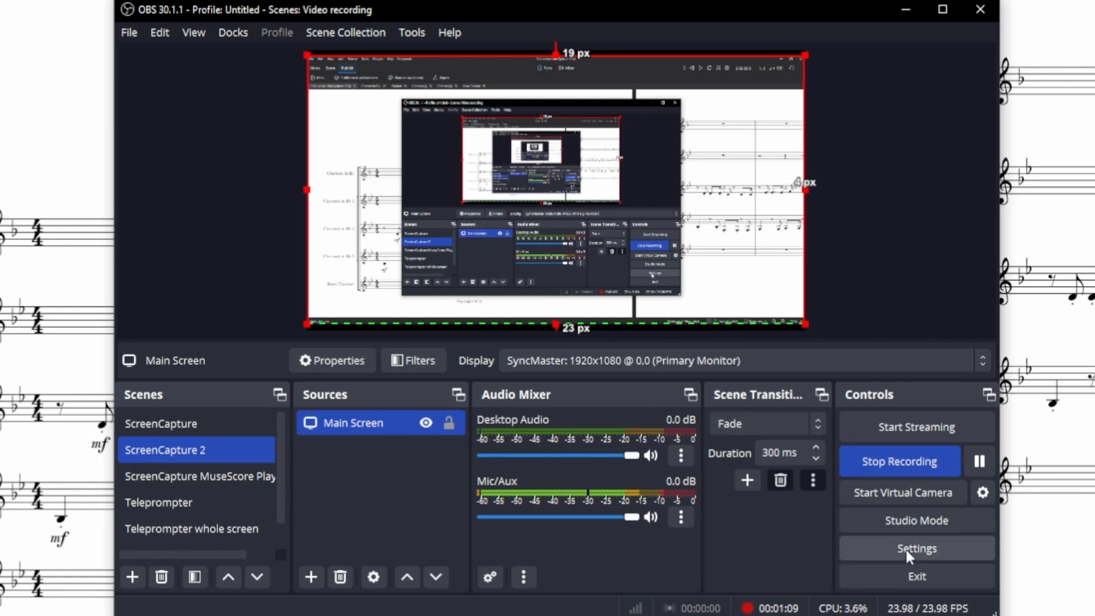
# - In OBS Settings, check the 1920x1080, 24 NTSC video, then view Output
pyautogui.click(915, 548)
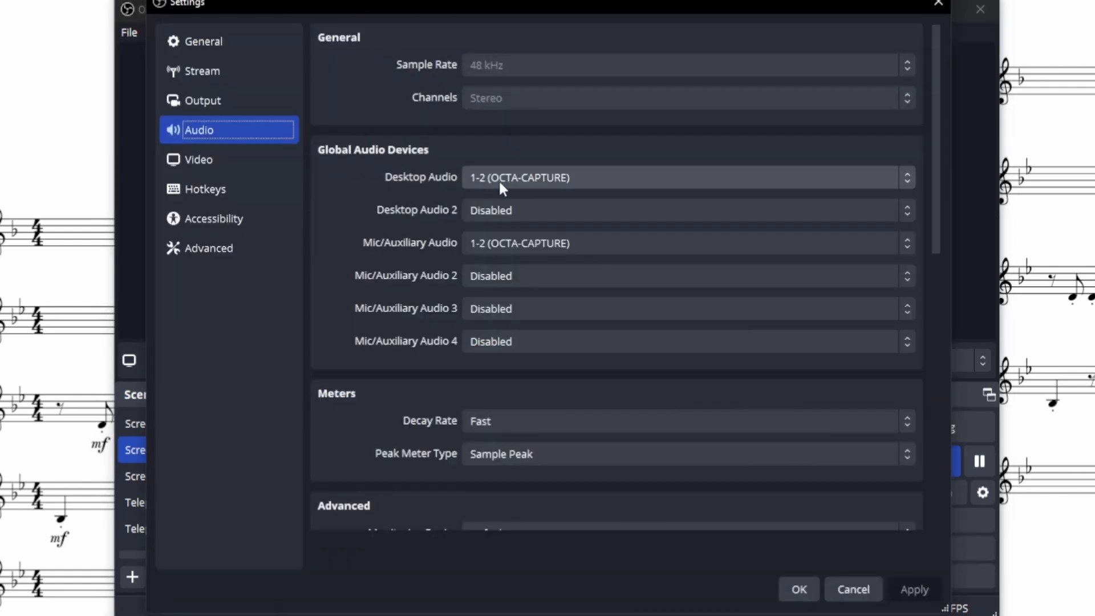
pyautogui.moveTo(590, 183)
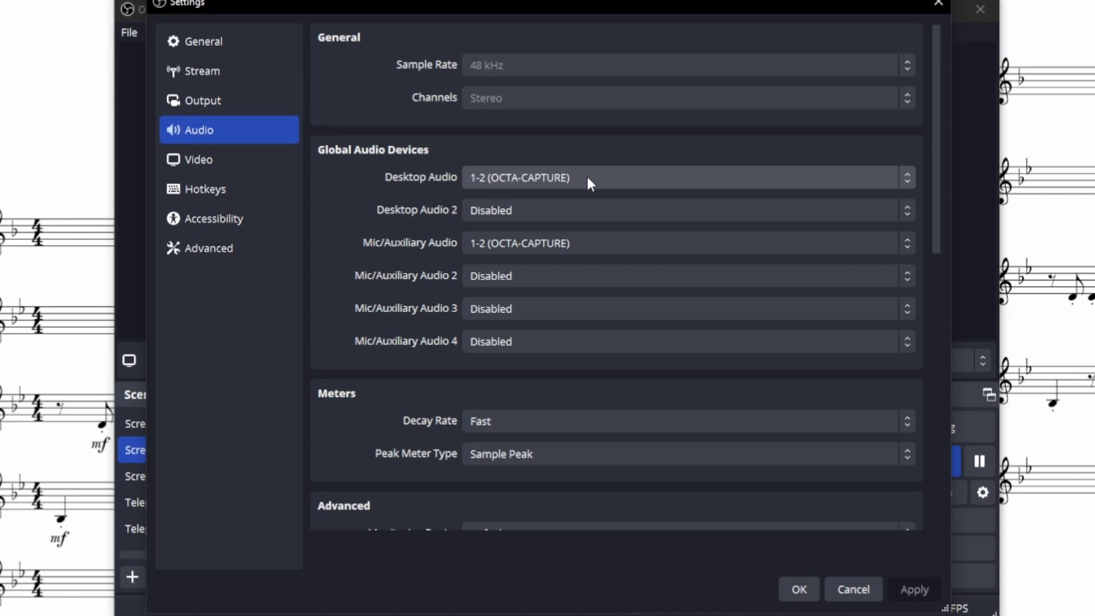
pyautogui.moveTo(229, 159)
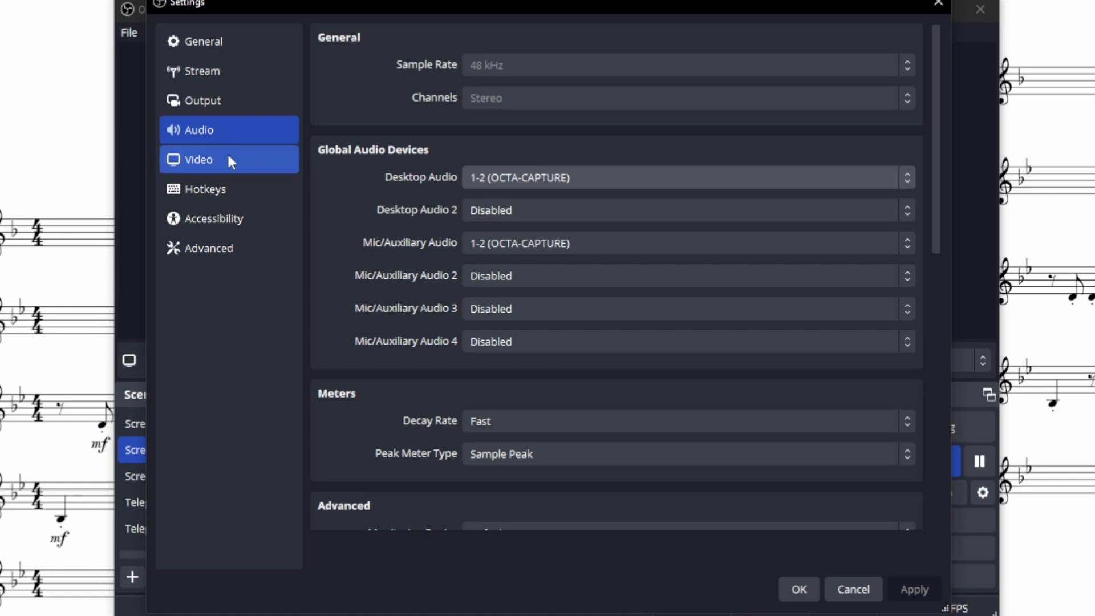
pyautogui.click(199, 159)
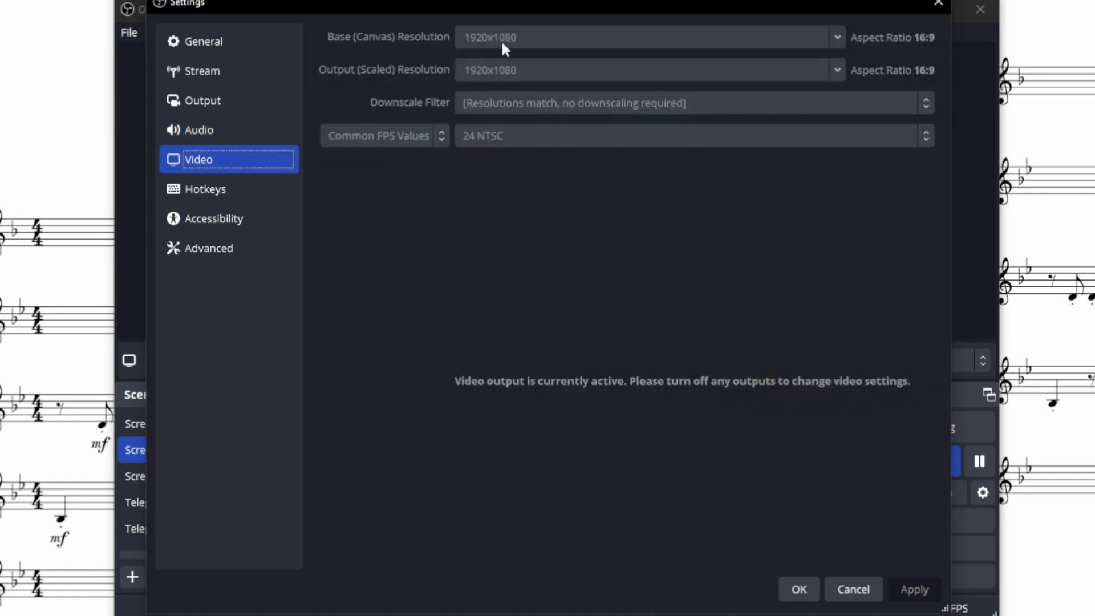
pyautogui.moveTo(524, 49)
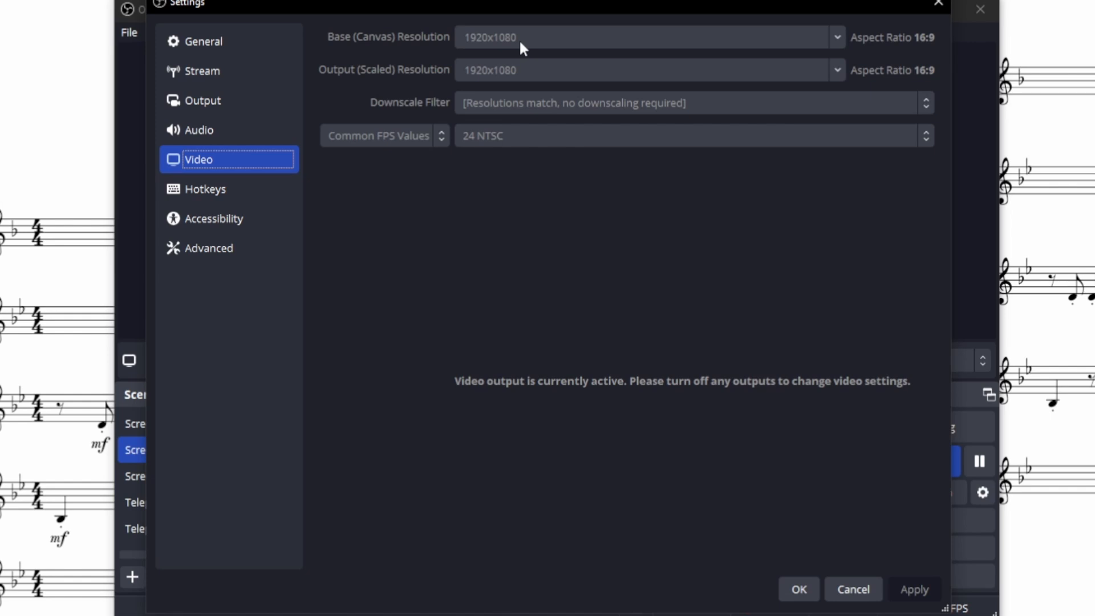
pyautogui.moveTo(508, 137)
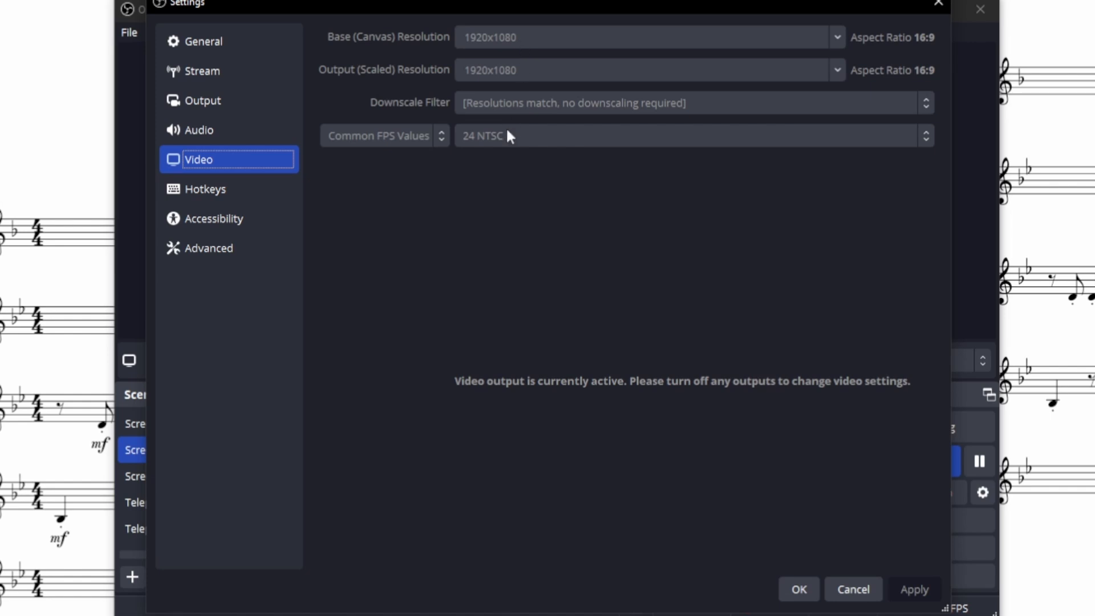
pyautogui.moveTo(504, 146)
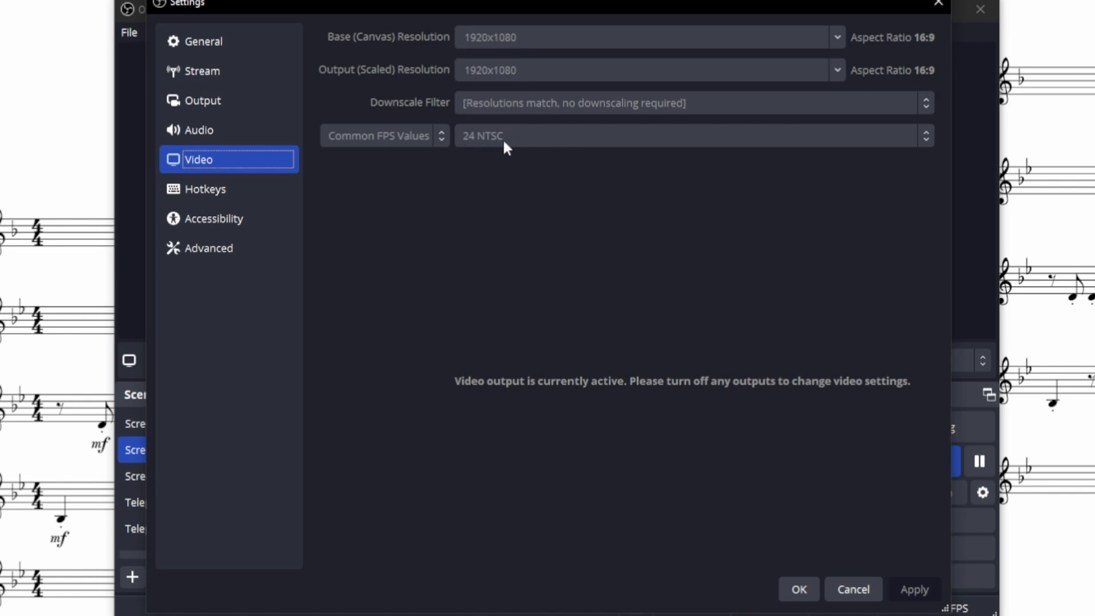
pyautogui.moveTo(382, 150)
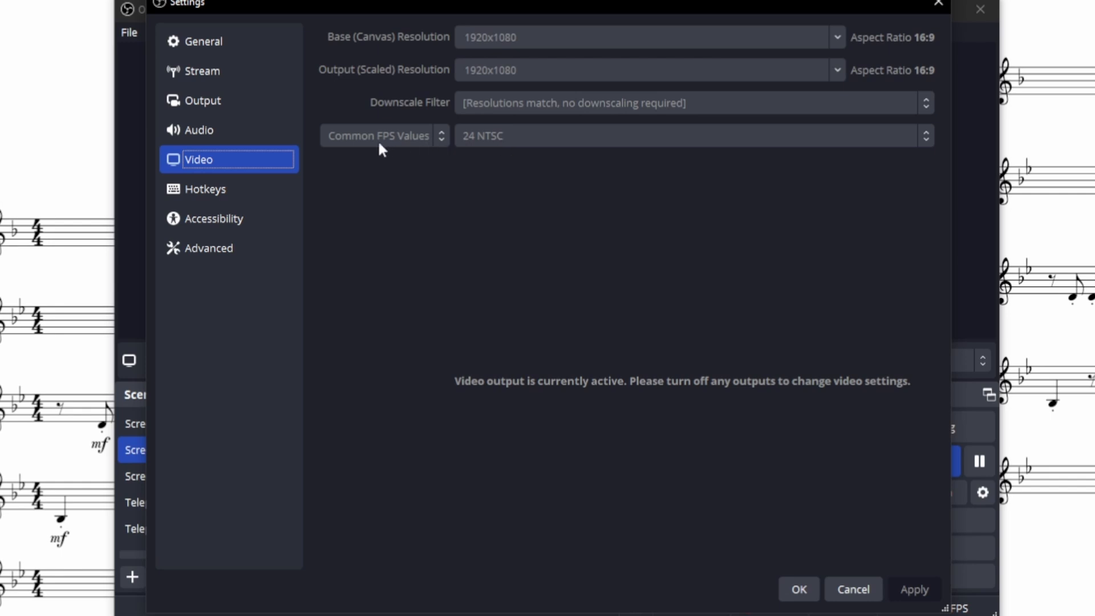
pyautogui.click(202, 100)
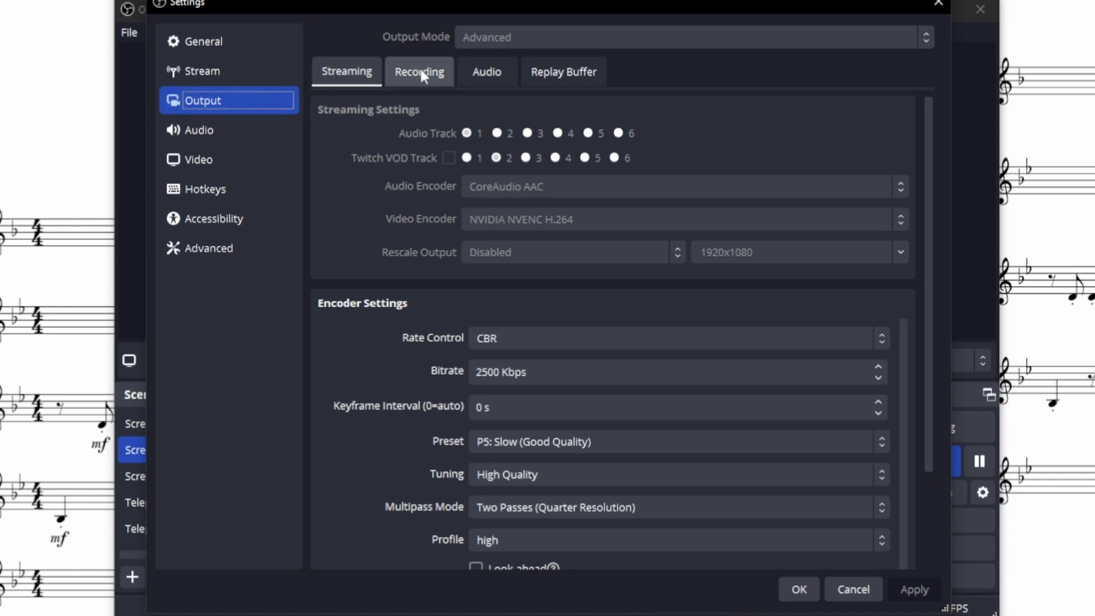
# - Show the Recording output options: Matroska saved to Videos with NVENC H.264
pyautogui.click(419, 71)
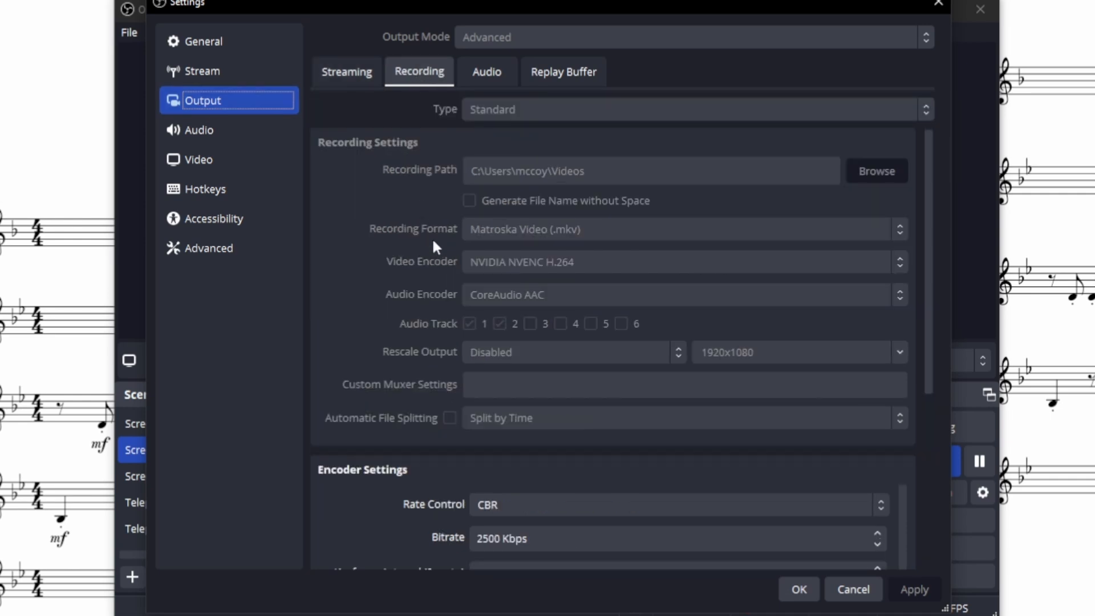
pyautogui.moveTo(568, 240)
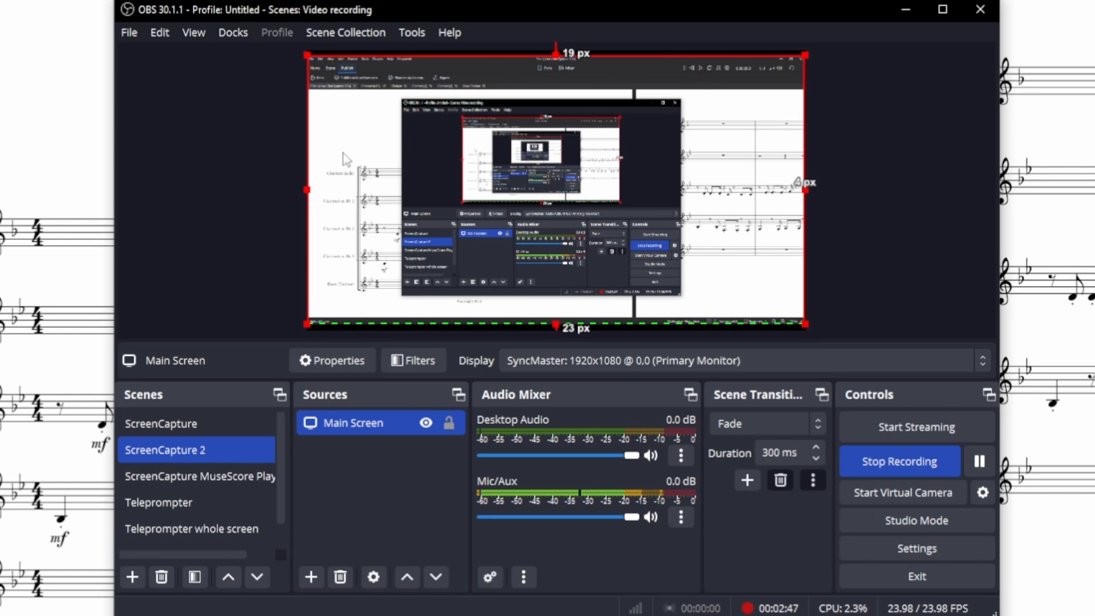
pyautogui.moveTo(602, 230)
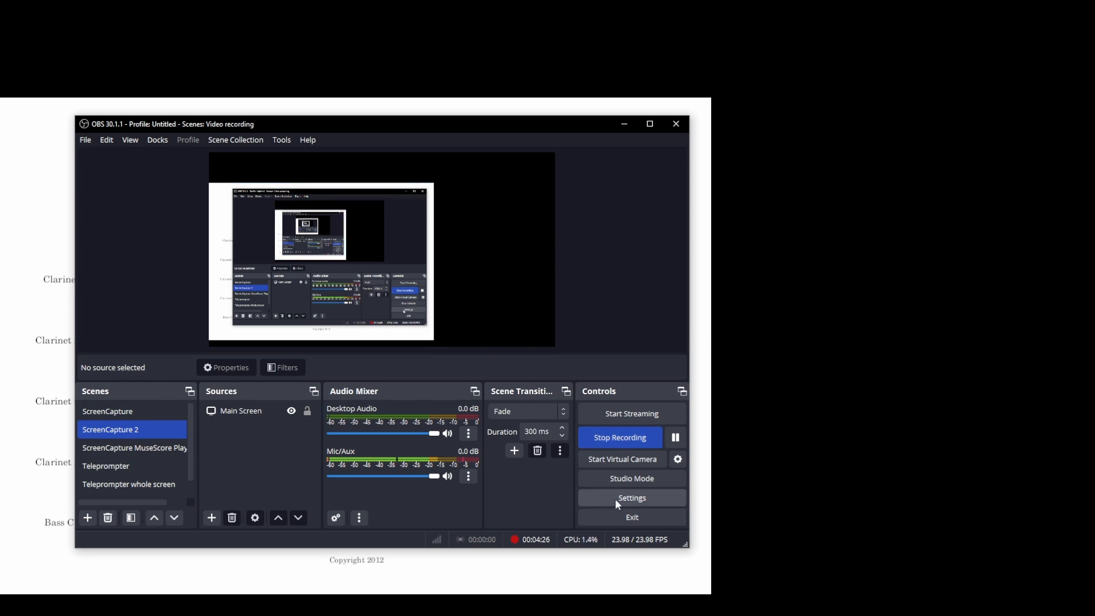
# - Check OBS hotkeys: Ctrl+Alt+Shift+S is bound to both start and stop recording
pyautogui.click(630, 497)
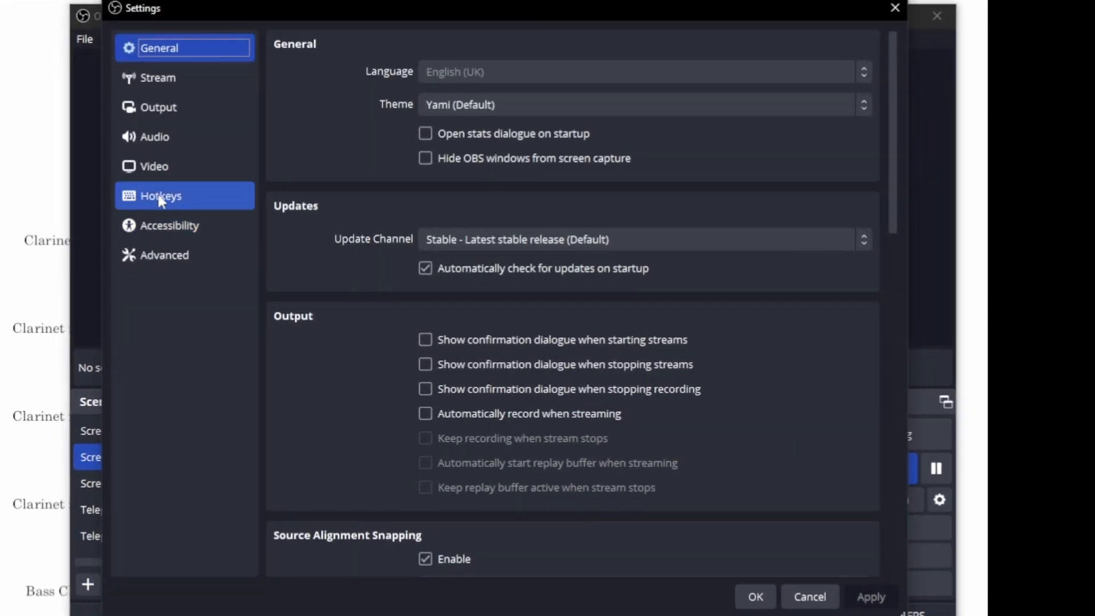
pyautogui.click(159, 196)
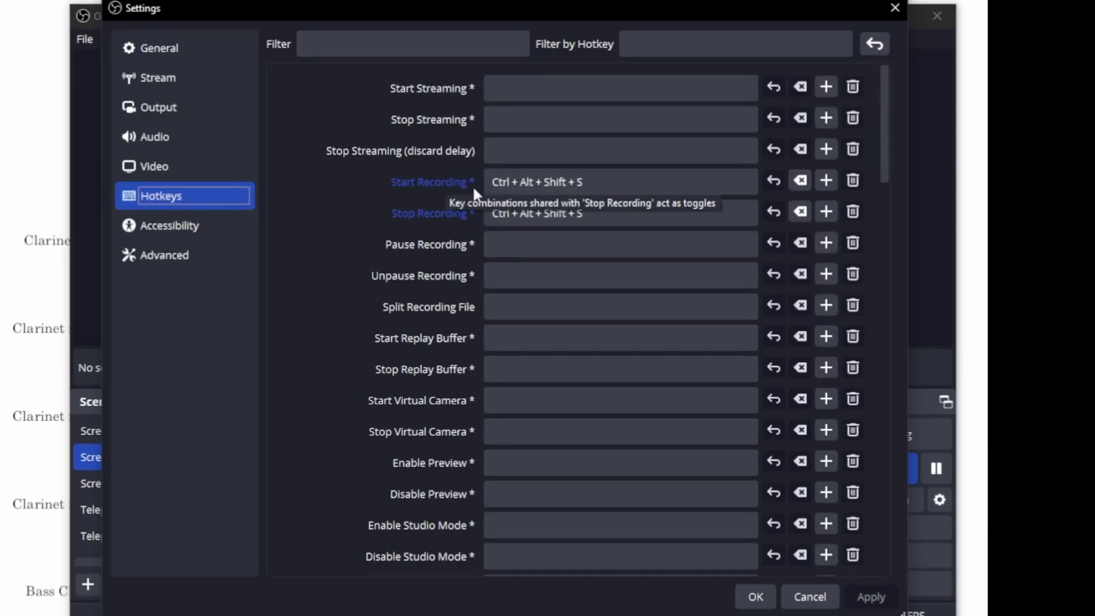
pyautogui.click(618, 181)
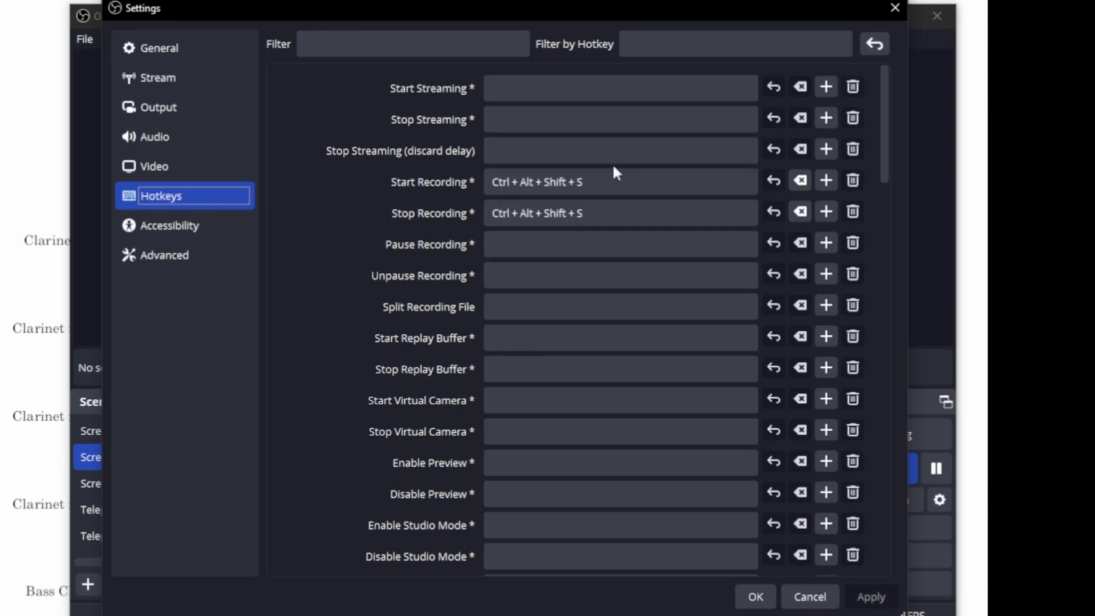
pyautogui.moveTo(615, 181)
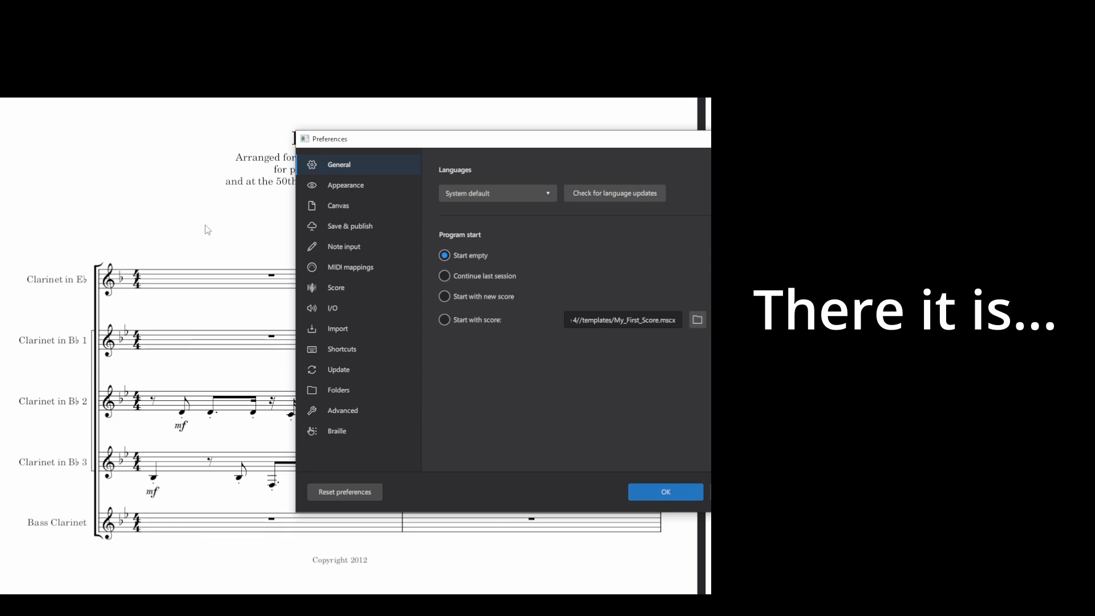
pyautogui.moveTo(237, 203)
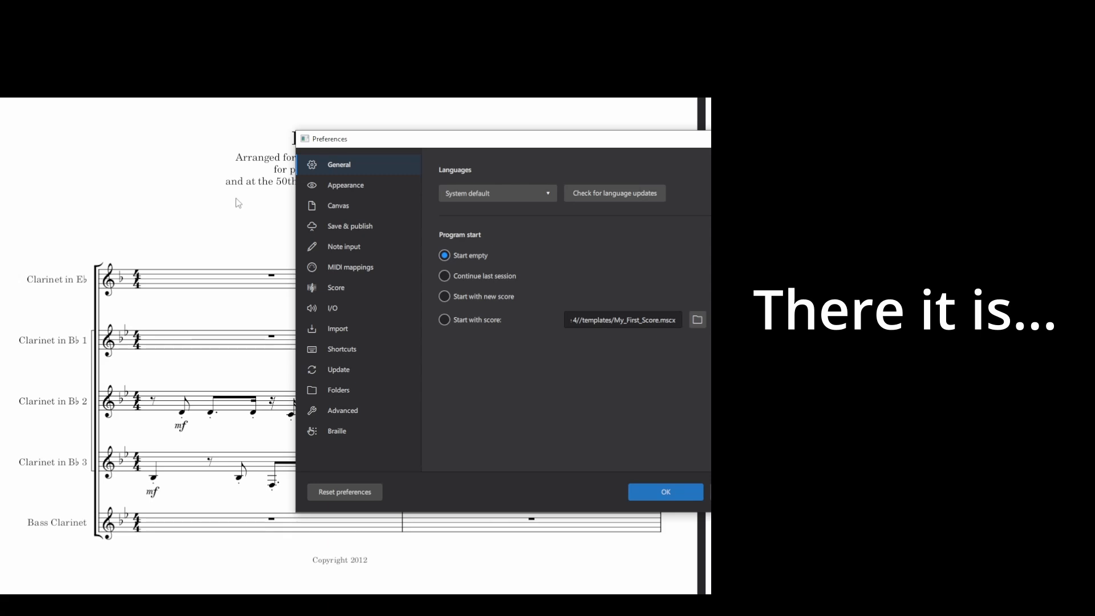
# - Set MuseScore's Canvas preference to scroll pages vertically, confirm, and scroll the score
pyautogui.click(339, 205)
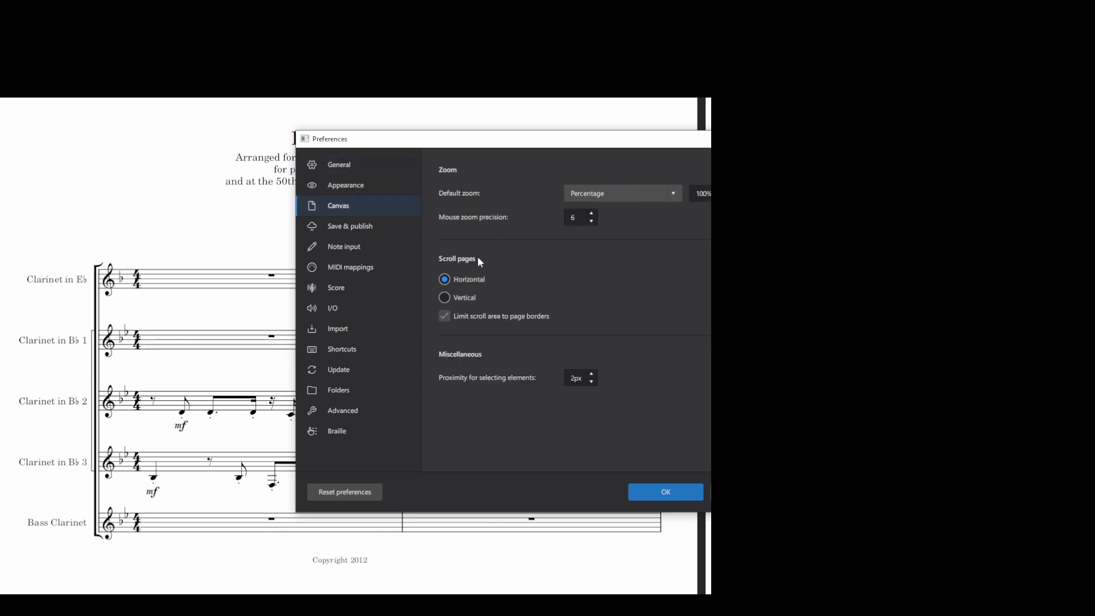
pyautogui.click(444, 296)
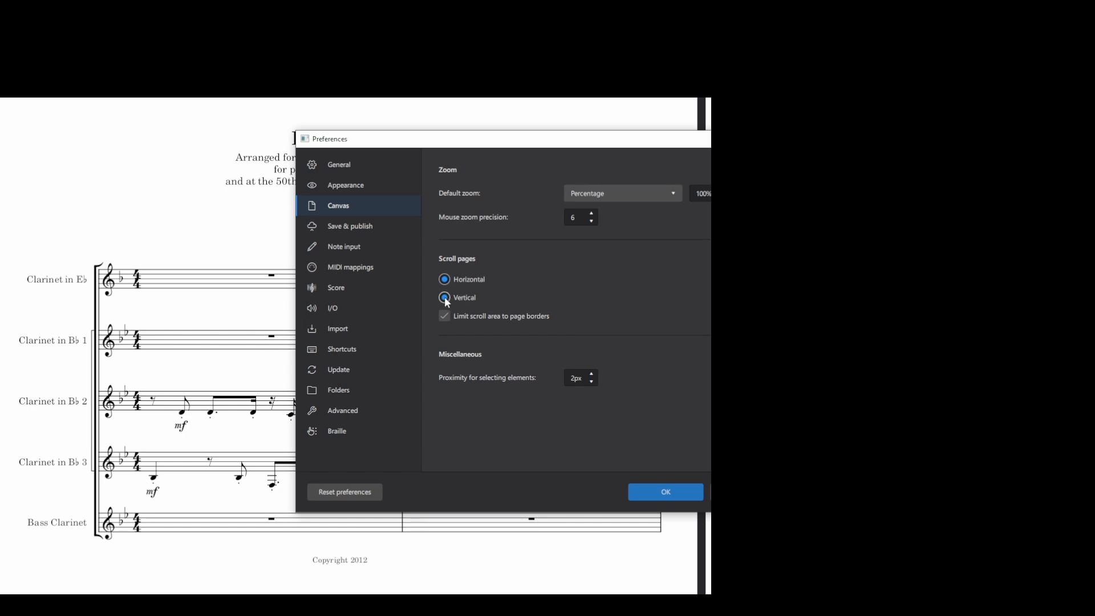
pyautogui.click(663, 491)
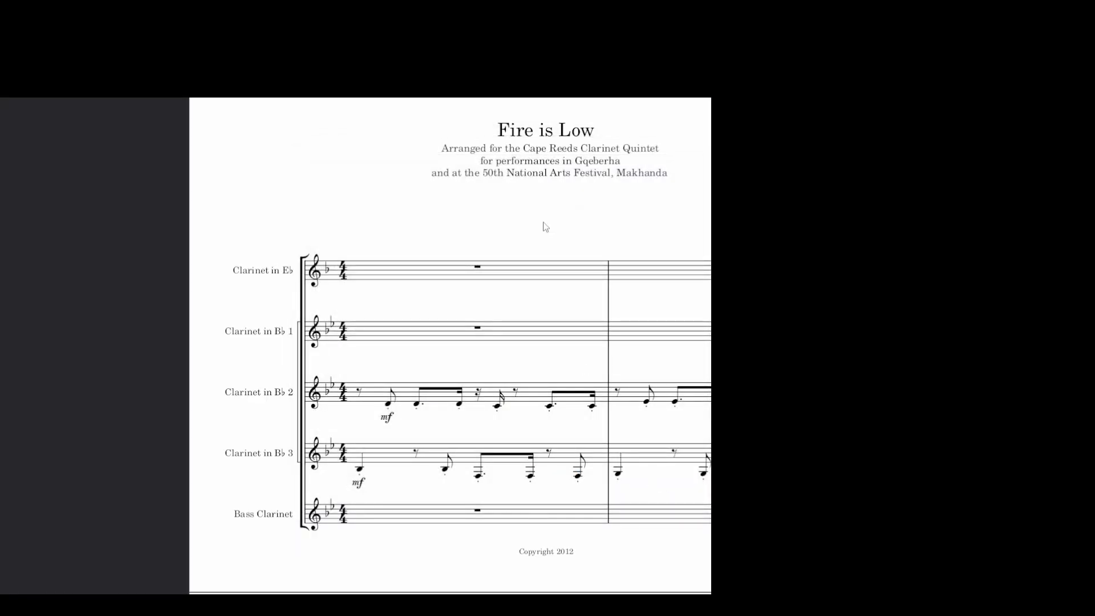
pyautogui.scroll(-3)
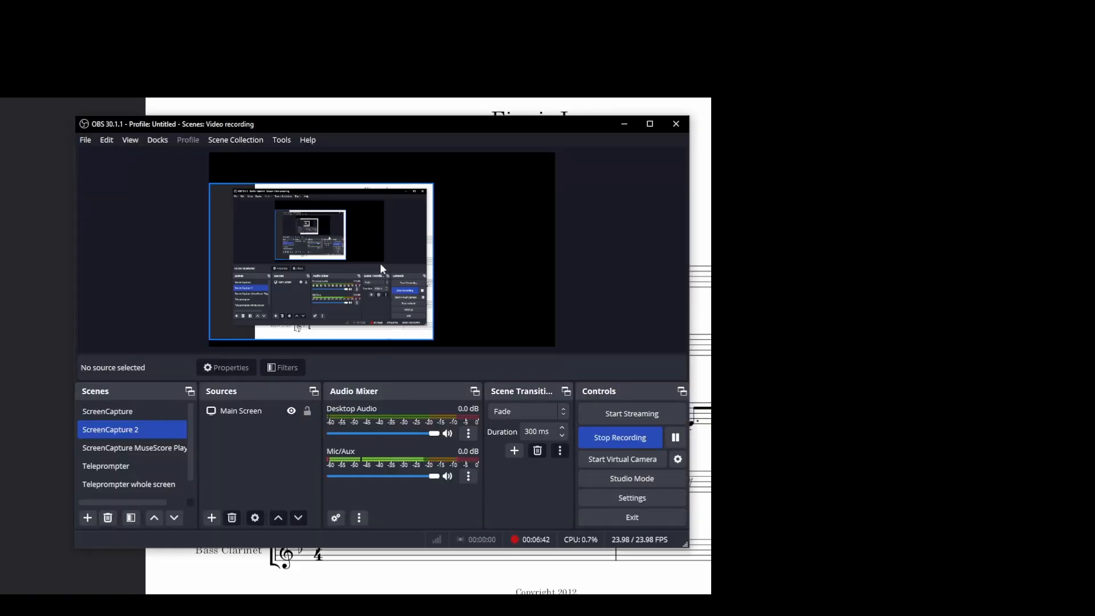
# - Select the captured screen source in the OBS preview while ScreenCapture 2 records
pyautogui.click(240, 410)
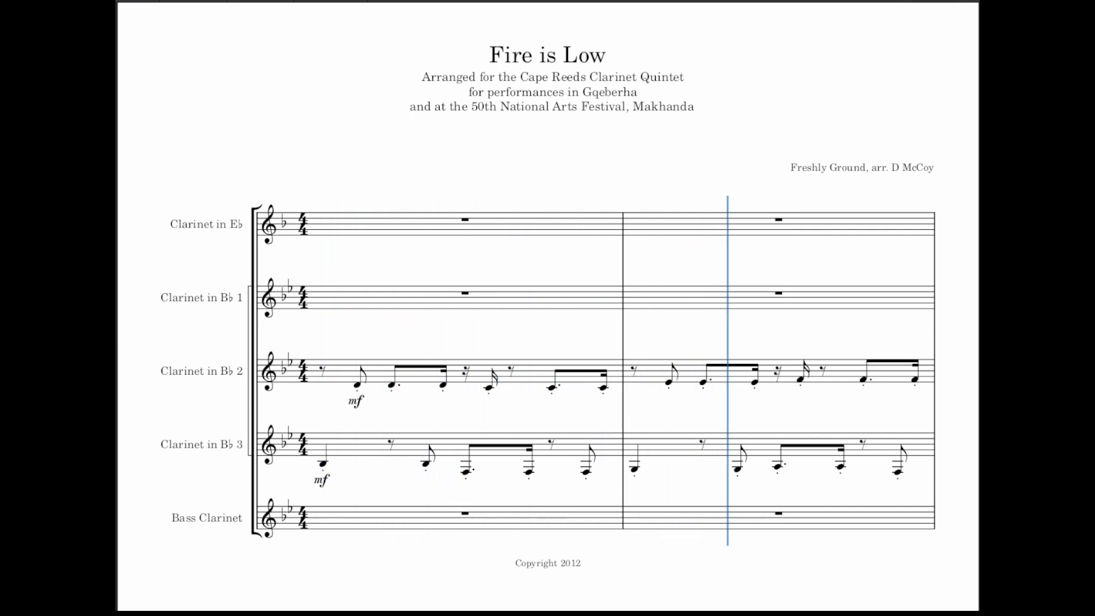
# - Scroll down through the Fire is Low score during full-screen playback
pyautogui.scroll(-3)
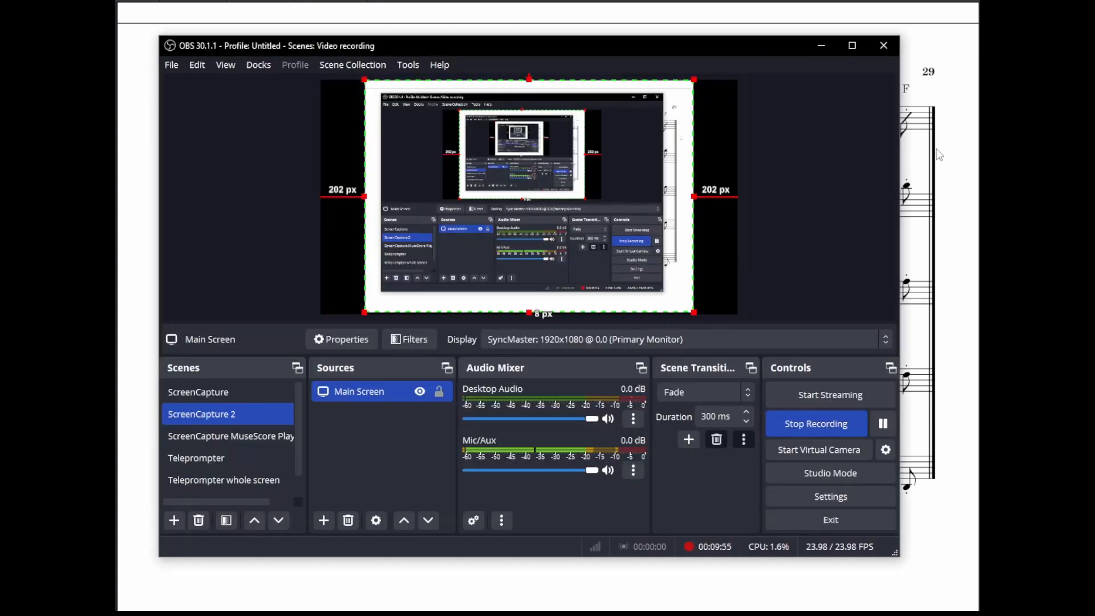
pyautogui.moveTo(744, 267)
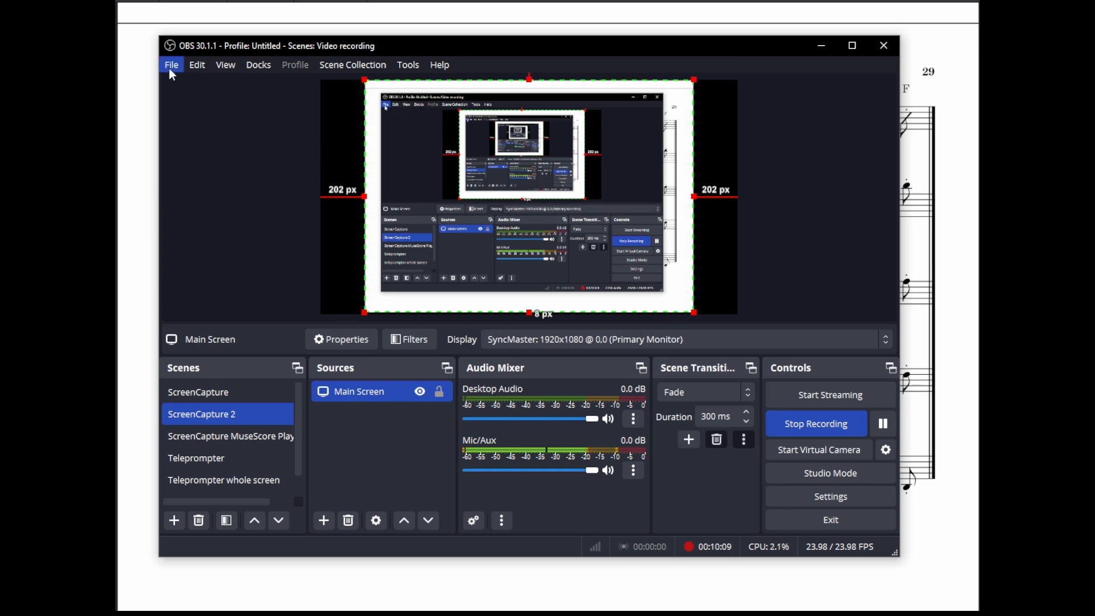
# - Open the OBS recordings folder listing the saved MKV videos
pyautogui.click(171, 64)
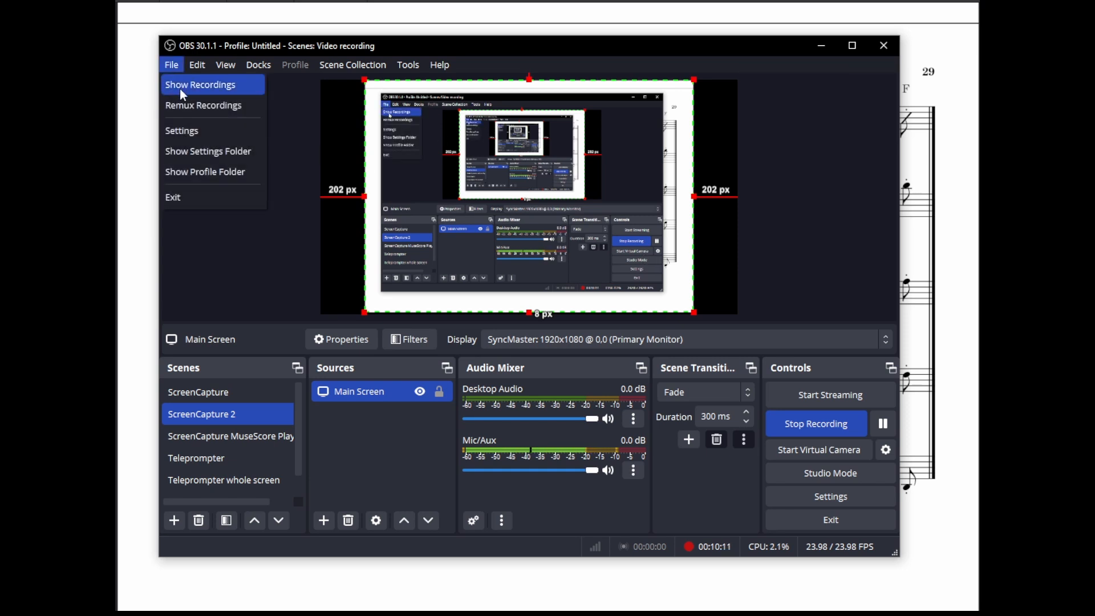
pyautogui.click(200, 84)
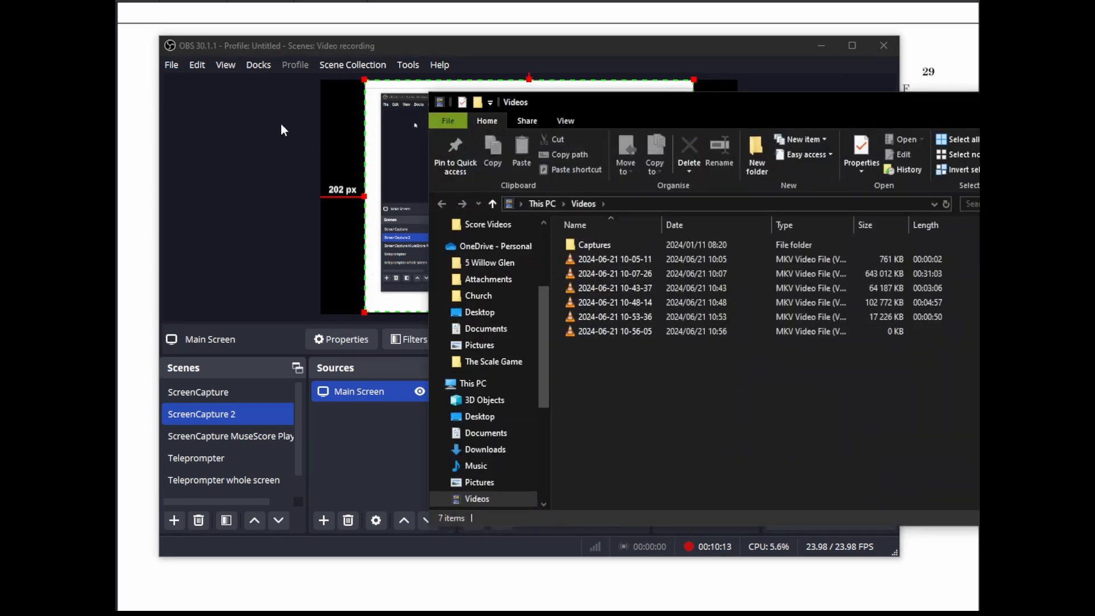